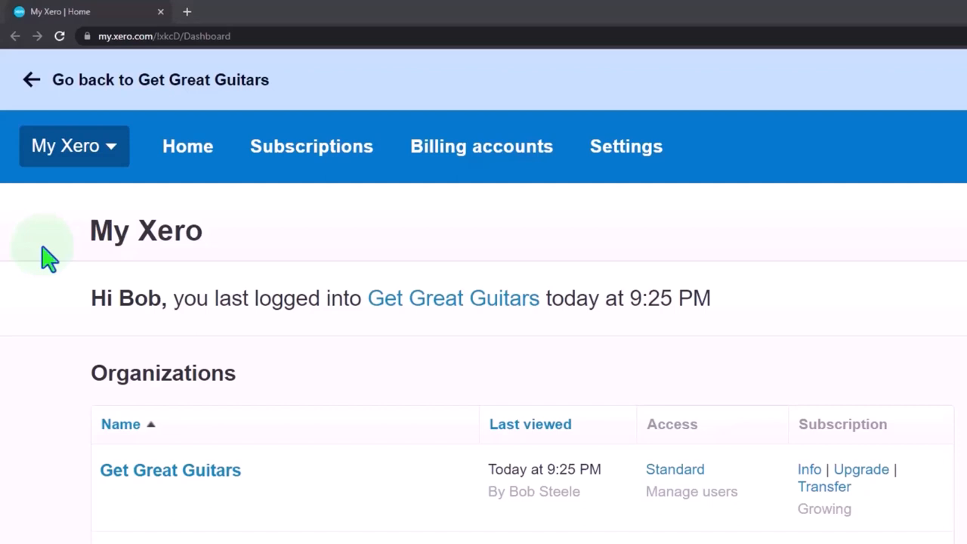
- Open the Get Great Guitars organization and duplicate its dashboard tab for extra working tabs
{"action": "left_click", "coordinate": [169, 470]}
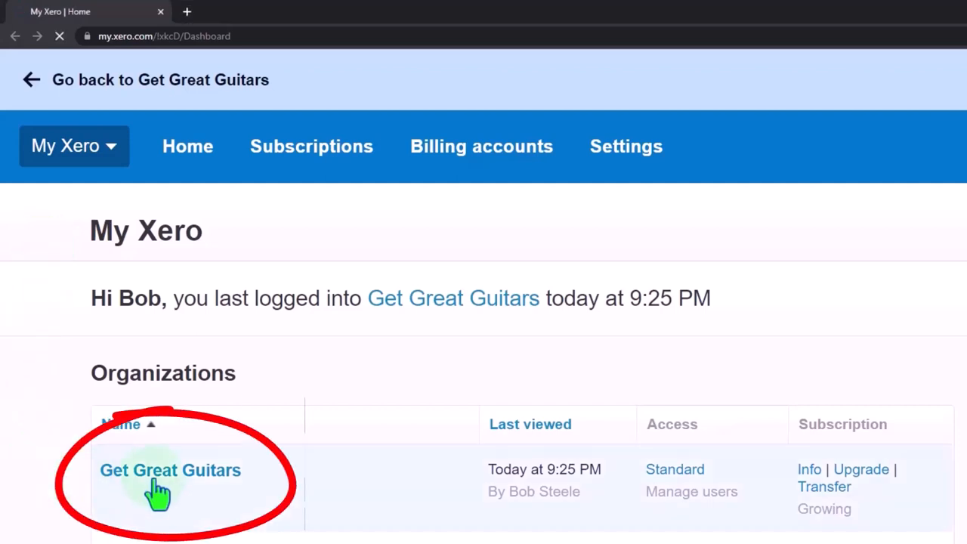
{"action": "left_click", "coordinate": [169, 470]}
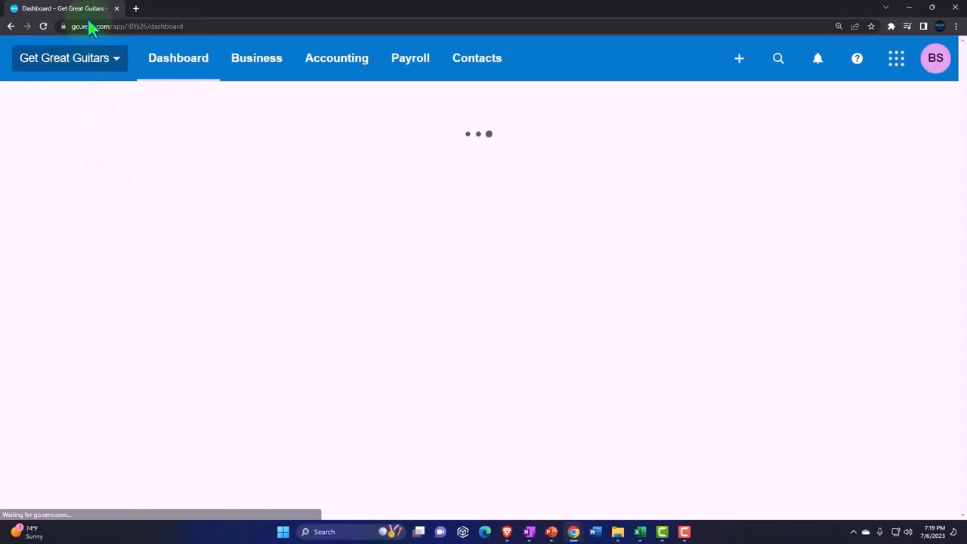
{"action": "right_click", "coordinate": [57, 9]}
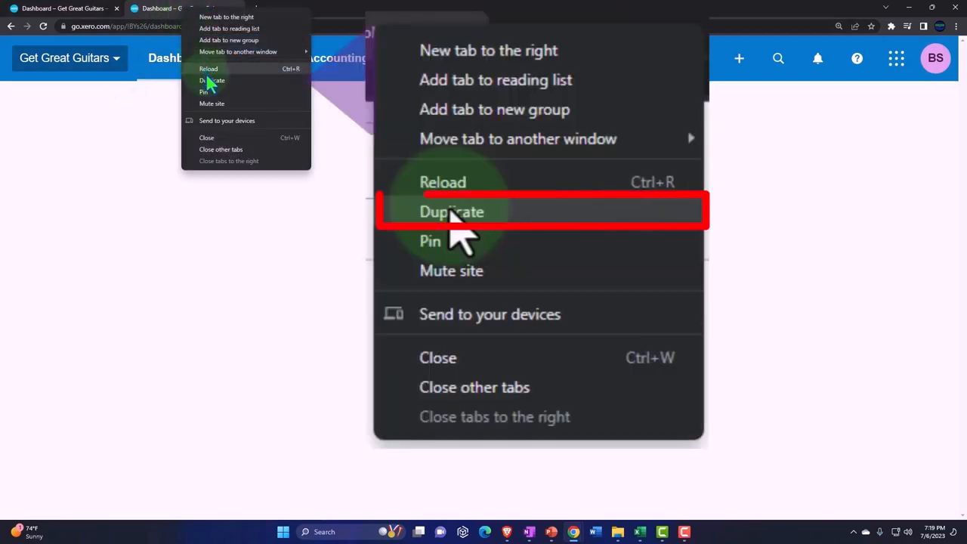
{"action": "left_click", "coordinate": [450, 211]}
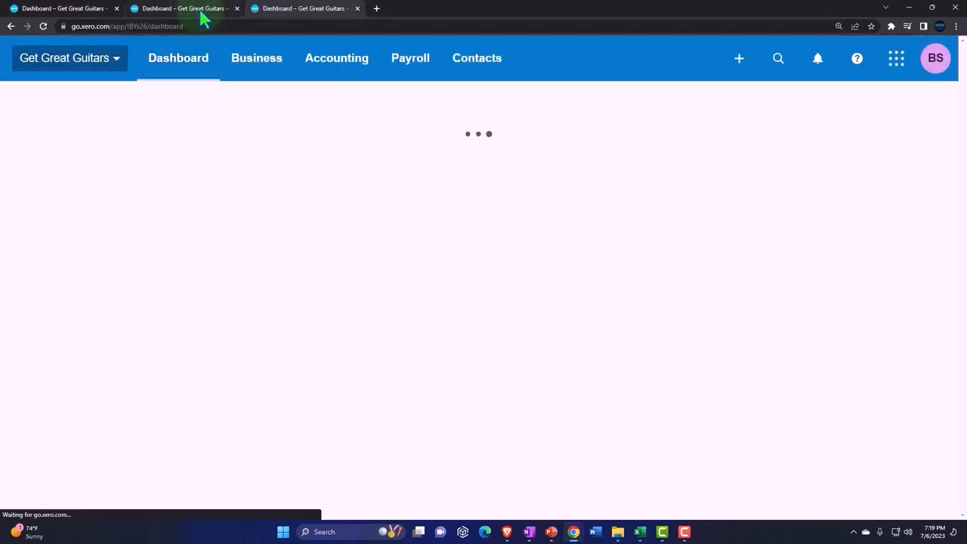
- Open Balance Sheet Comp and Income Statement Comp from the Accounting menu in separate tabs
{"action": "left_click", "coordinate": [335, 58]}
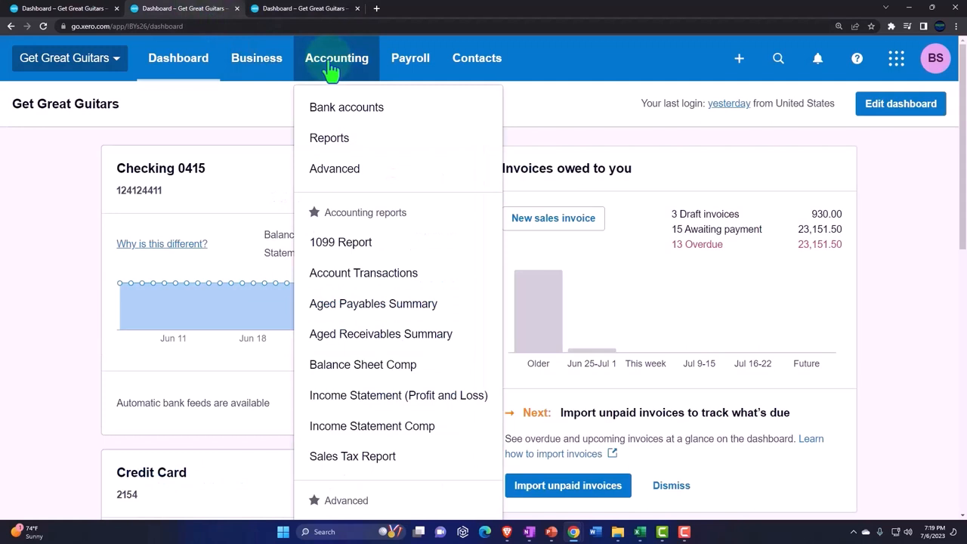
{"action": "mouse_move", "coordinate": [363, 364]}
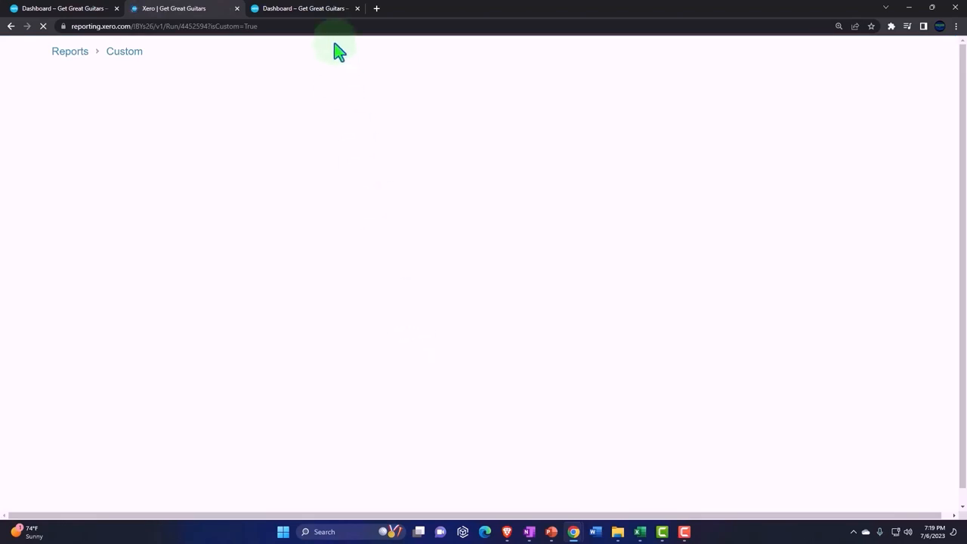
{"action": "left_click", "coordinate": [335, 57]}
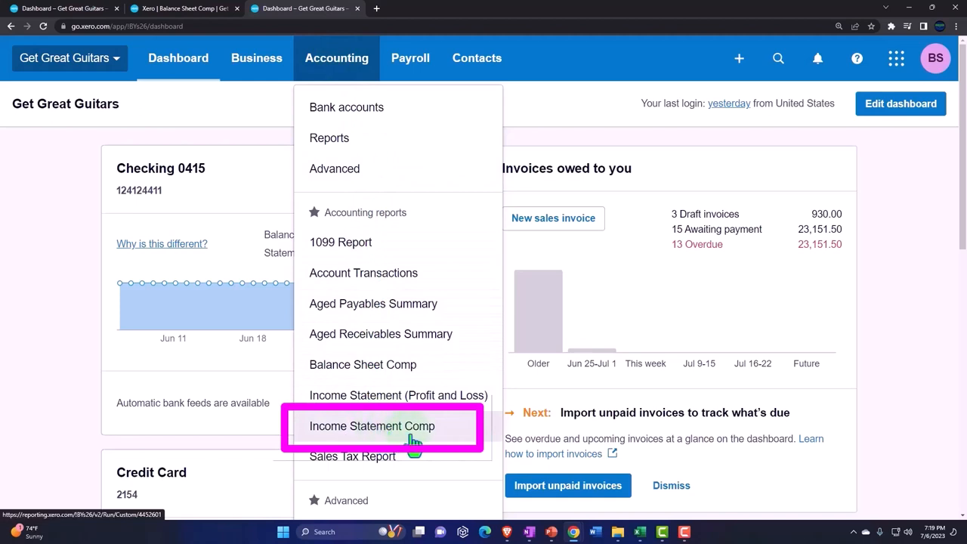
{"action": "left_click", "coordinate": [371, 426]}
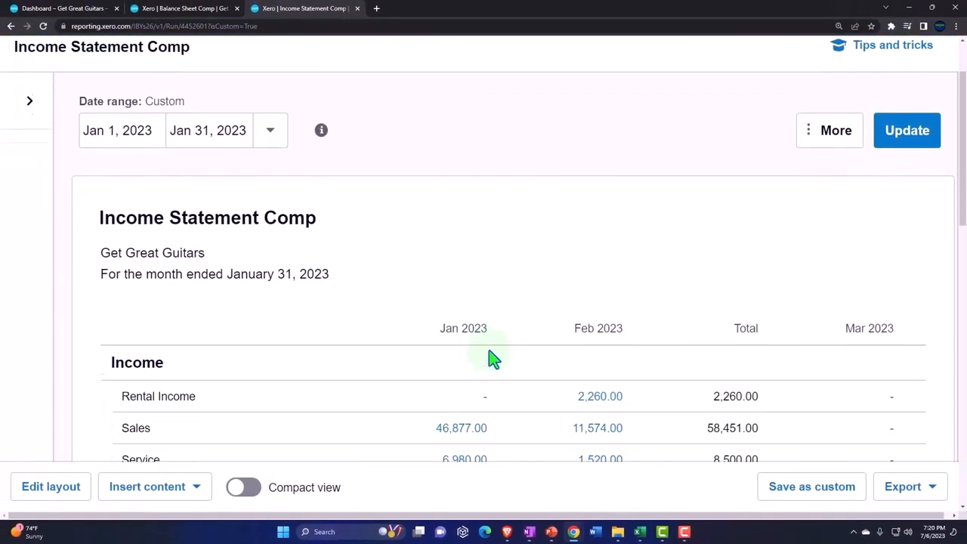
{"action": "scroll", "scroll_direction": "down", "scroll_amount": 3}
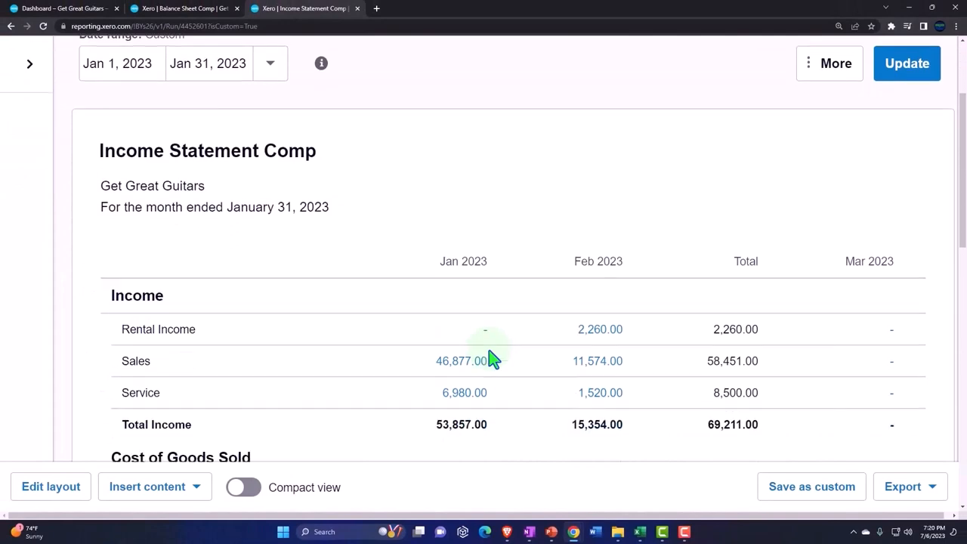
{"action": "scroll", "scroll_direction": "down", "scroll_amount": 3}
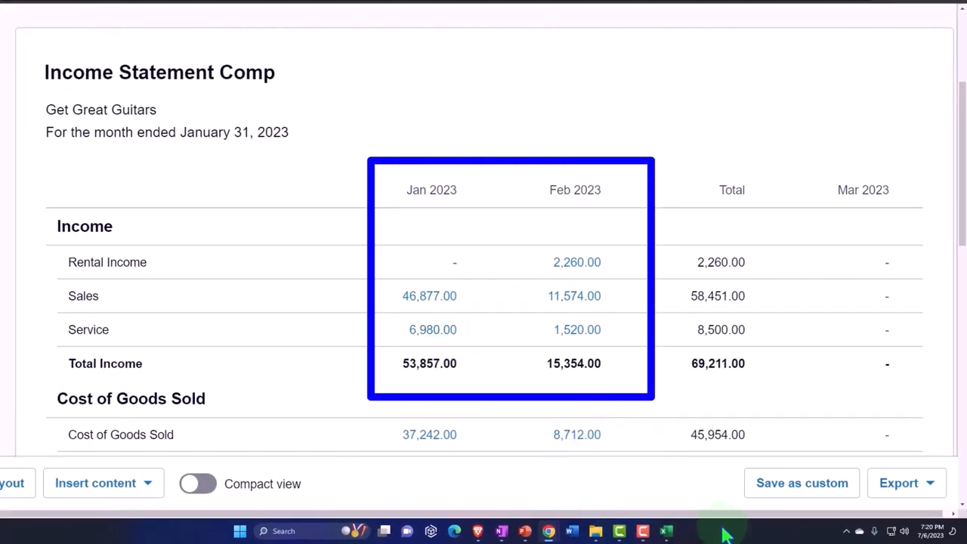
{"action": "left_click", "coordinate": [686, 531]}
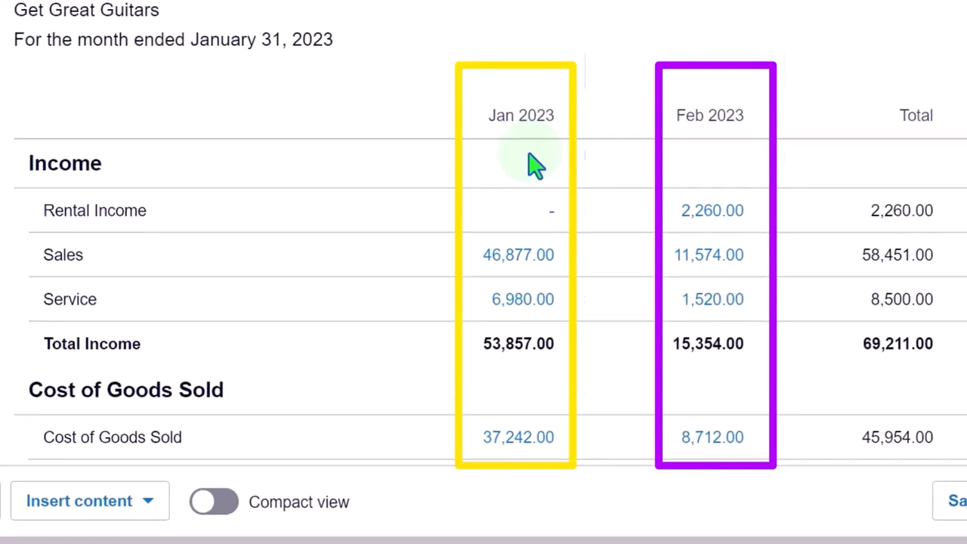
{"action": "left_click", "coordinate": [661, 531]}
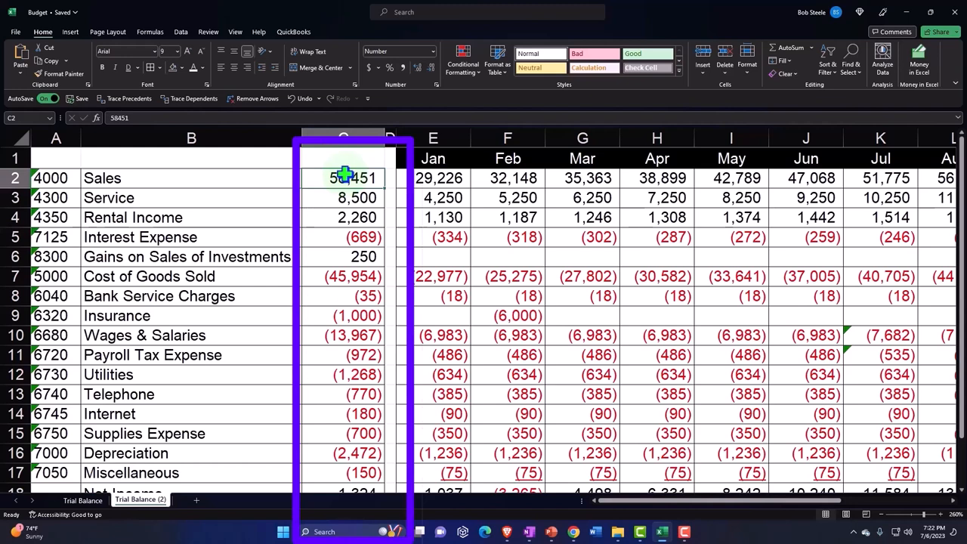
{"action": "left_click", "coordinate": [432, 178]}
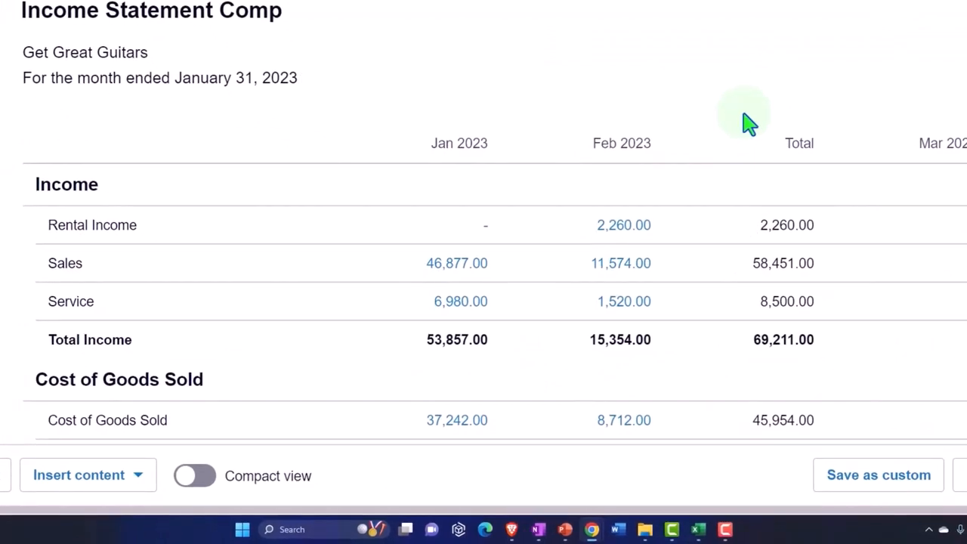
{"action": "mouse_move", "coordinate": [492, 178]}
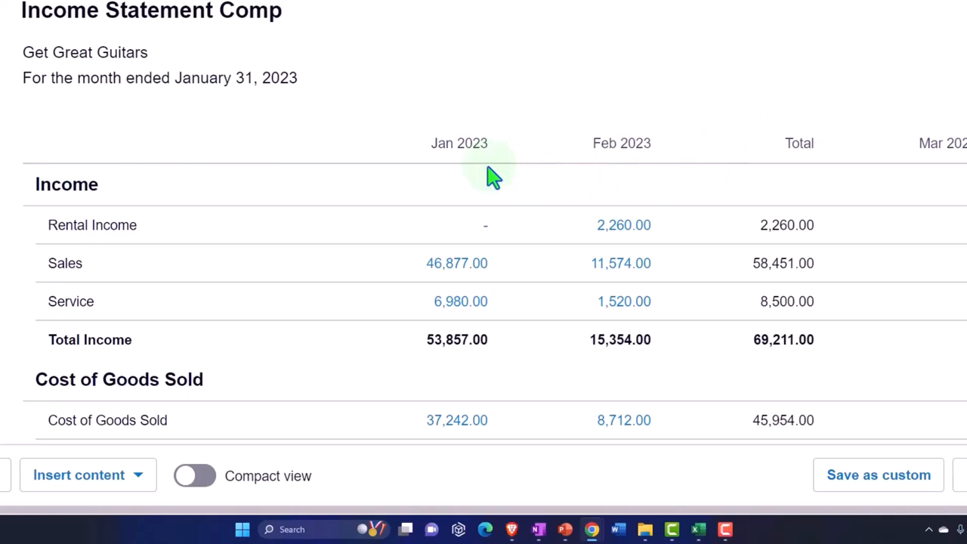
{"action": "mouse_move", "coordinate": [595, 169]}
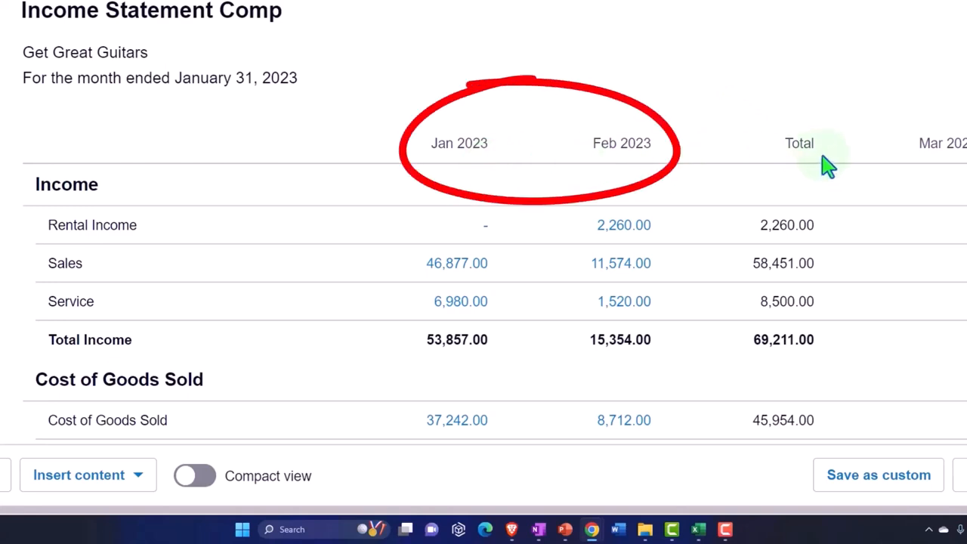
{"action": "mouse_move", "coordinate": [838, 163]}
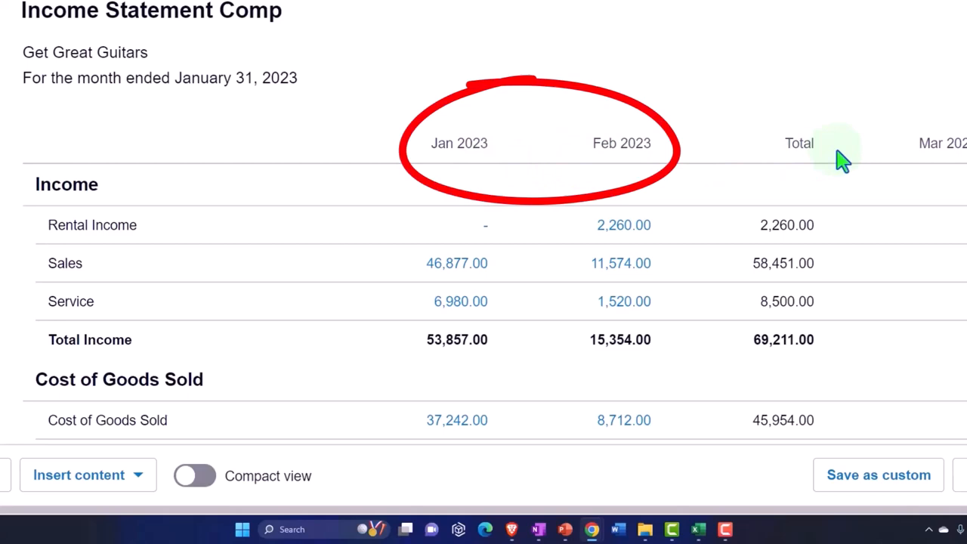
- Scroll through the Jan and Feb 2023 report columns before returning to the dashboard
{"action": "scroll", "scroll_direction": "down", "scroll_amount": 3}
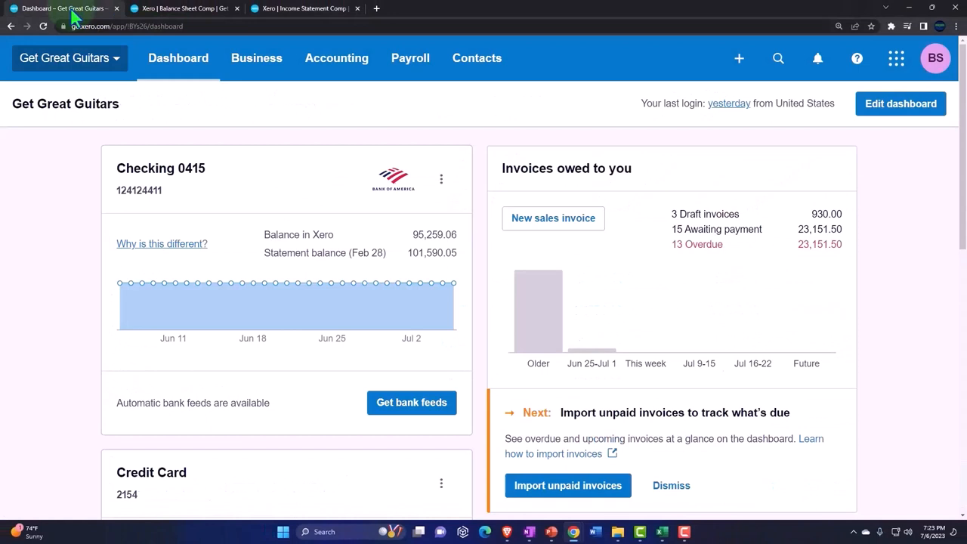
- Open Budget Manager from Accounting > Reports under Financial performance
{"action": "left_click", "coordinate": [335, 57]}
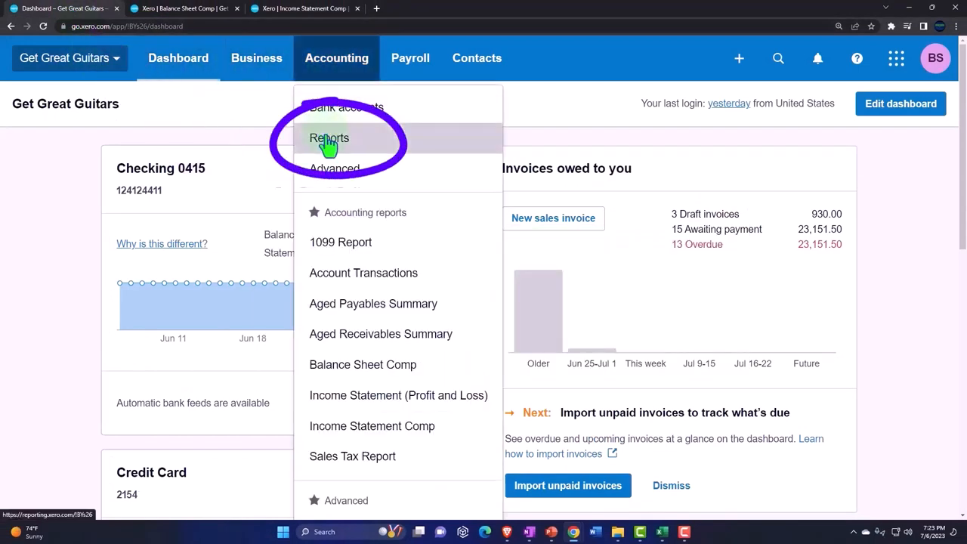
{"action": "left_click", "coordinate": [329, 137]}
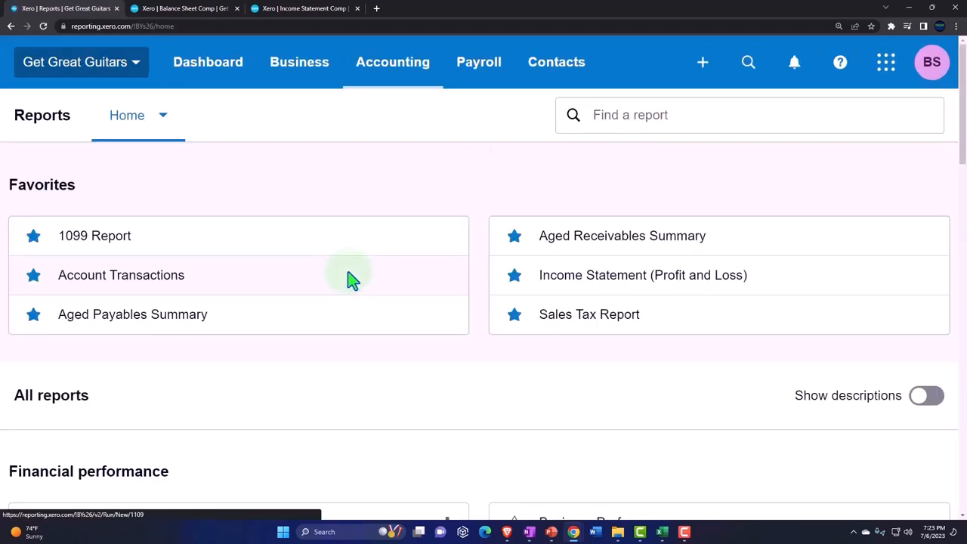
{"action": "scroll", "scroll_direction": "down", "scroll_amount": 3}
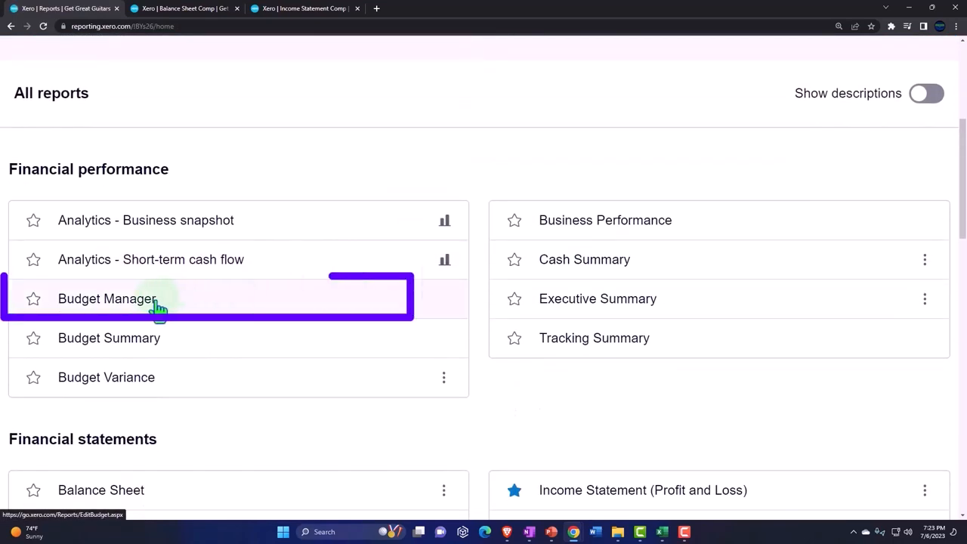
{"action": "left_click", "coordinate": [105, 299]}
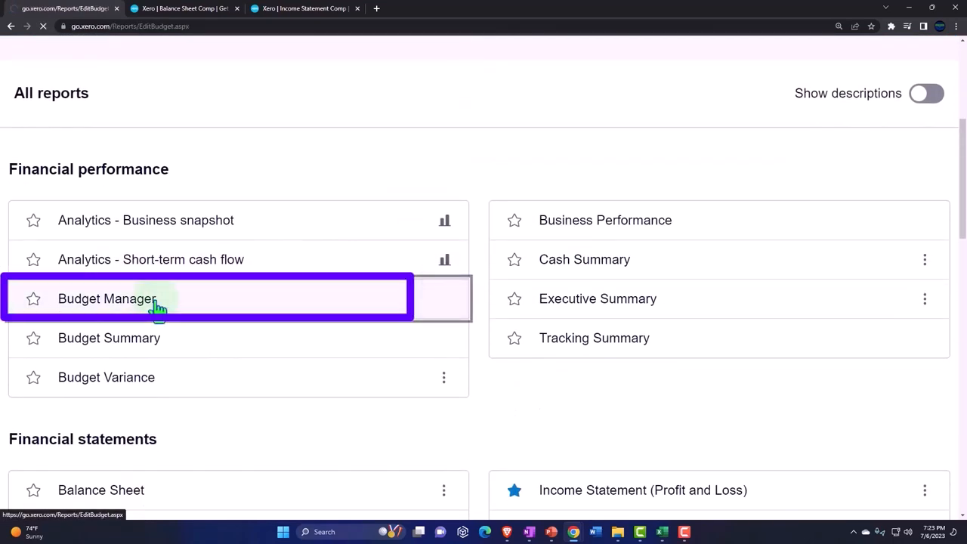
{"action": "left_click", "coordinate": [105, 299]}
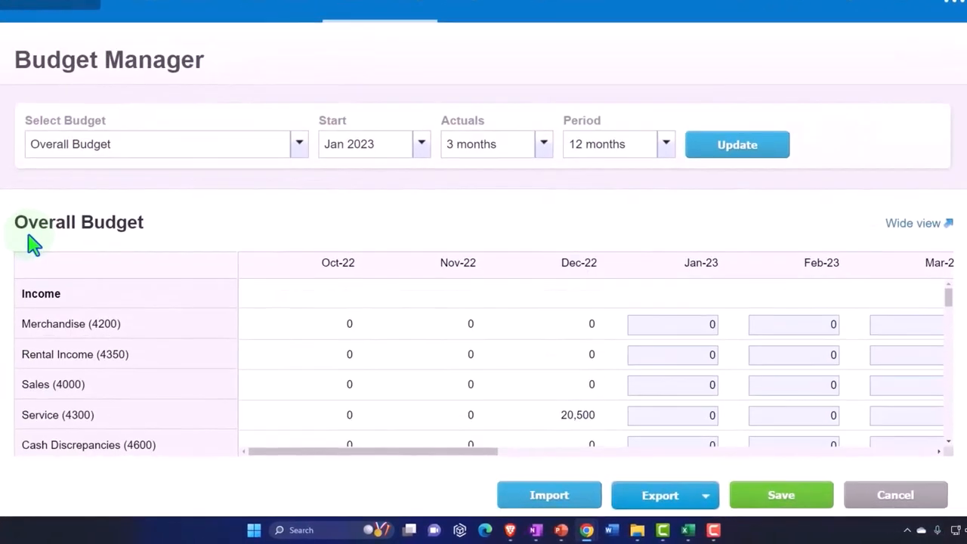
{"action": "mouse_move", "coordinate": [23, 189]}
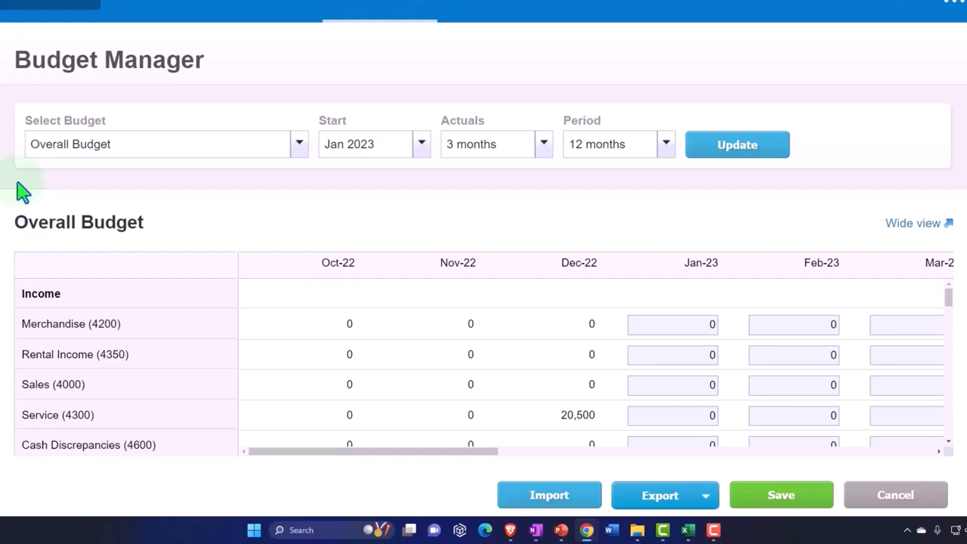
- Keep Overall Budget selected, starting Jan 2023 with three months of actuals
{"action": "left_click", "coordinate": [299, 145]}
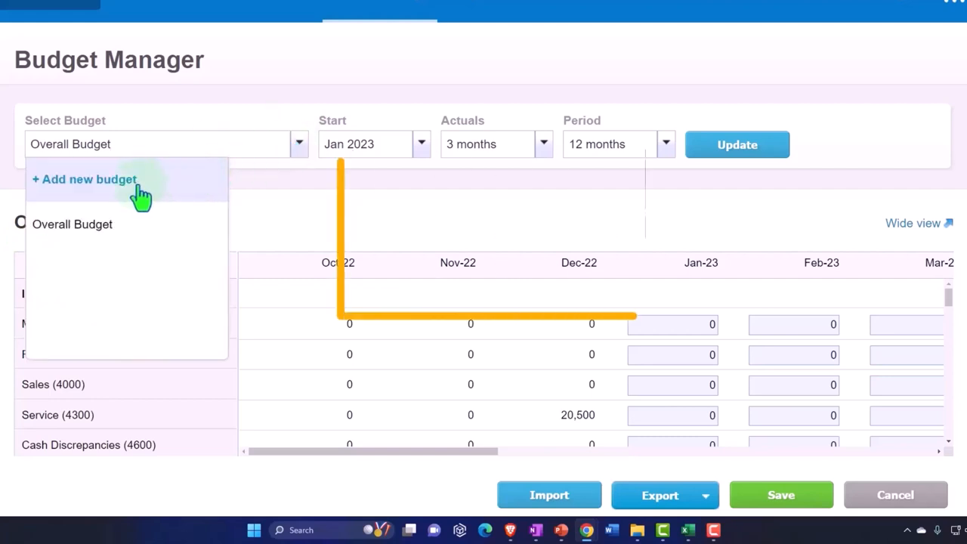
{"action": "left_click", "coordinate": [85, 178]}
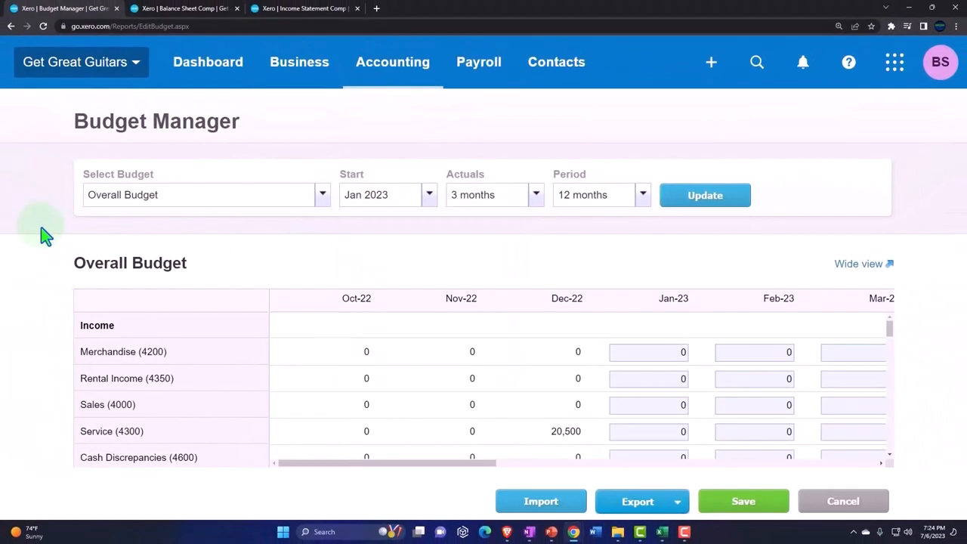
{"action": "left_click", "coordinate": [534, 193]}
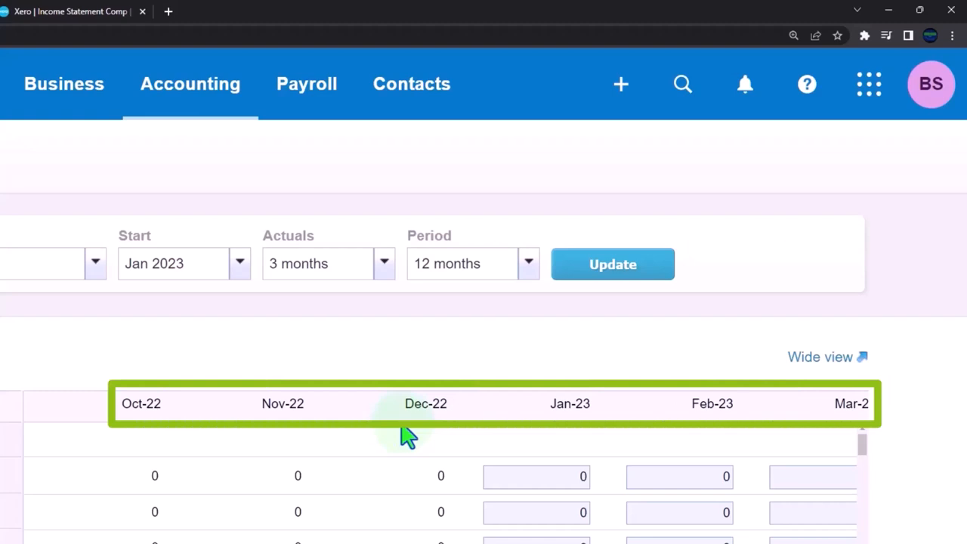
{"action": "mouse_move", "coordinate": [249, 456]}
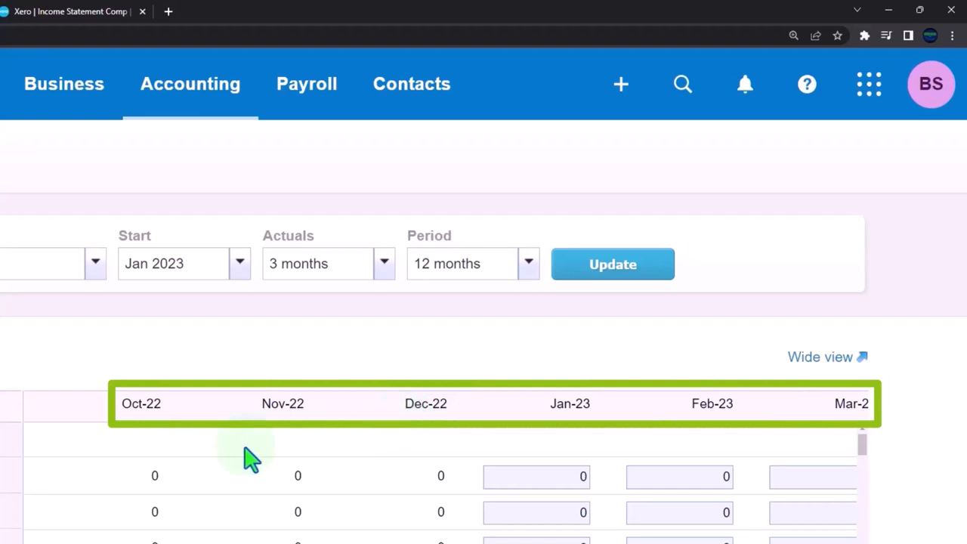
{"action": "mouse_move", "coordinate": [37, 465]}
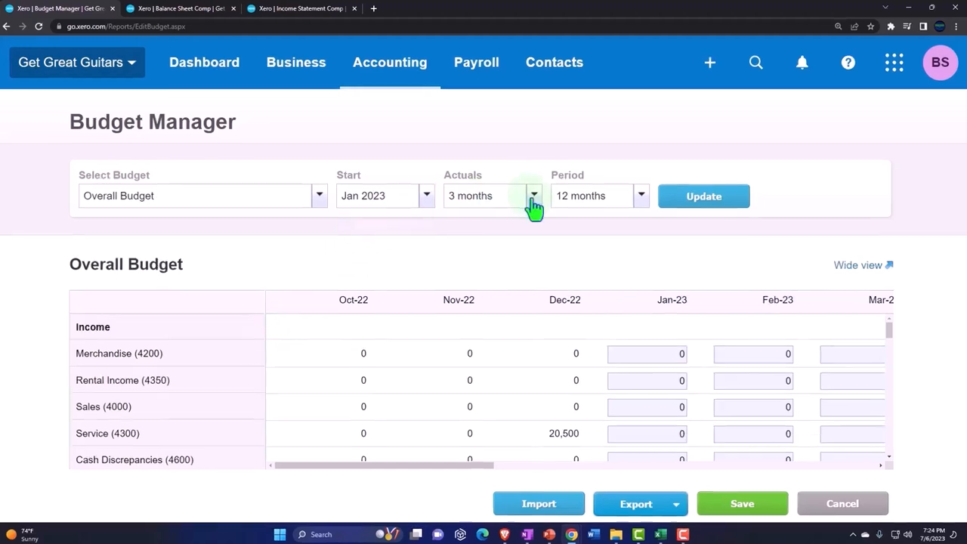
- Set Actuals to None and keep the Period at 12 months so the grid starts at Jan-23
{"action": "left_click", "coordinate": [535, 197]}
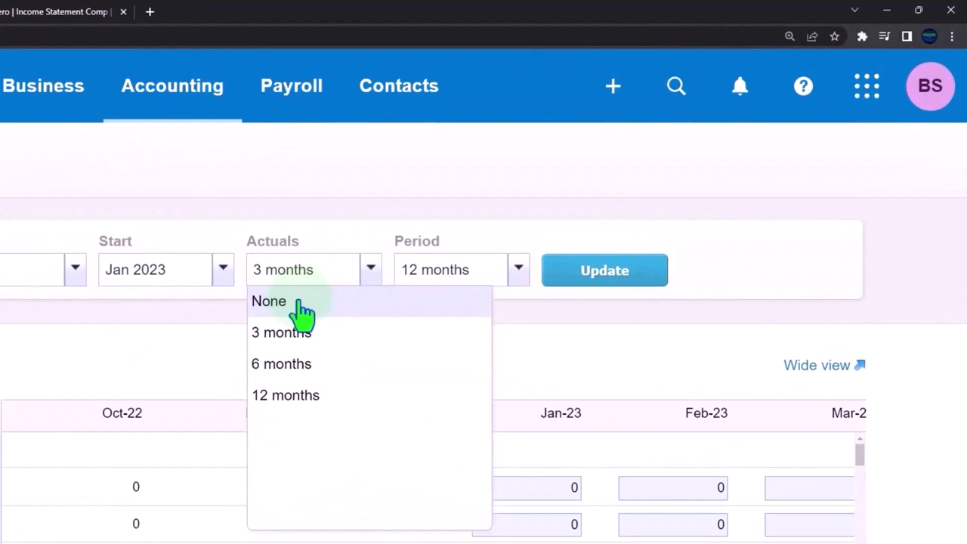
{"action": "left_click", "coordinate": [269, 301]}
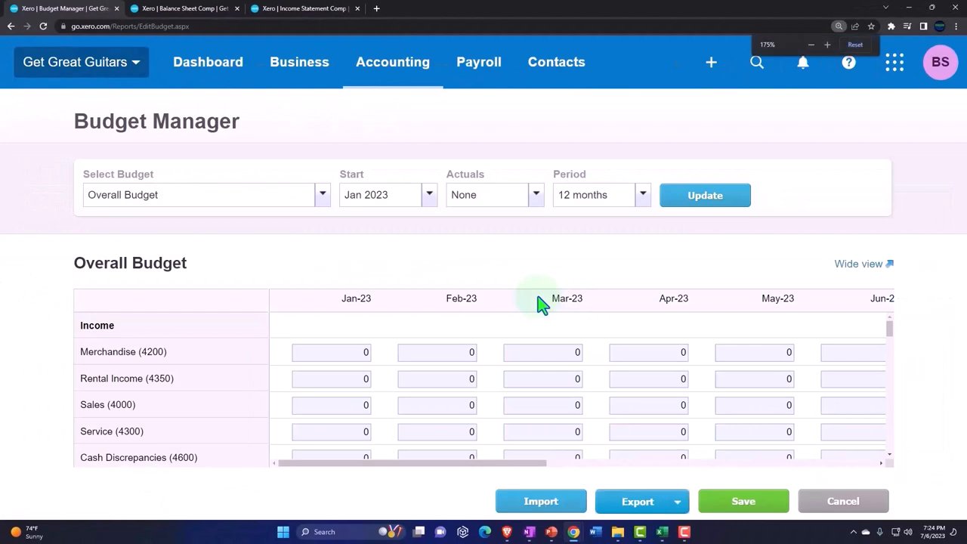
{"action": "left_click", "coordinate": [642, 195]}
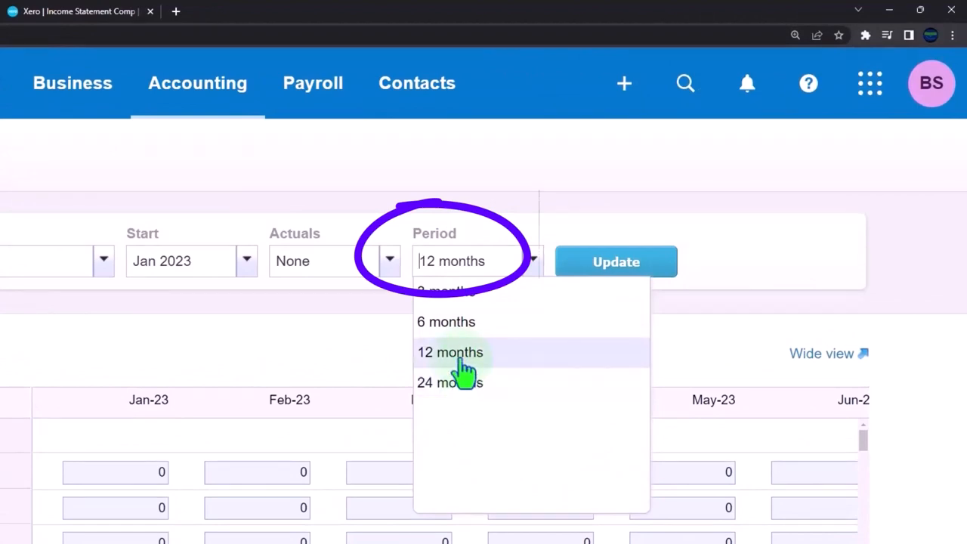
{"action": "left_click", "coordinate": [451, 352]}
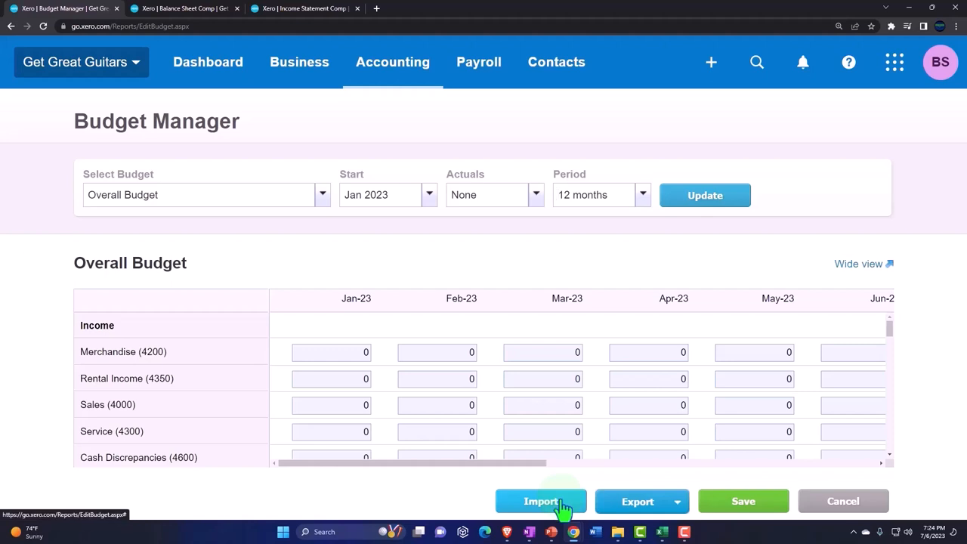
- From Import, download the Overall Budget template as an Excel file and open it
{"action": "left_click", "coordinate": [541, 502]}
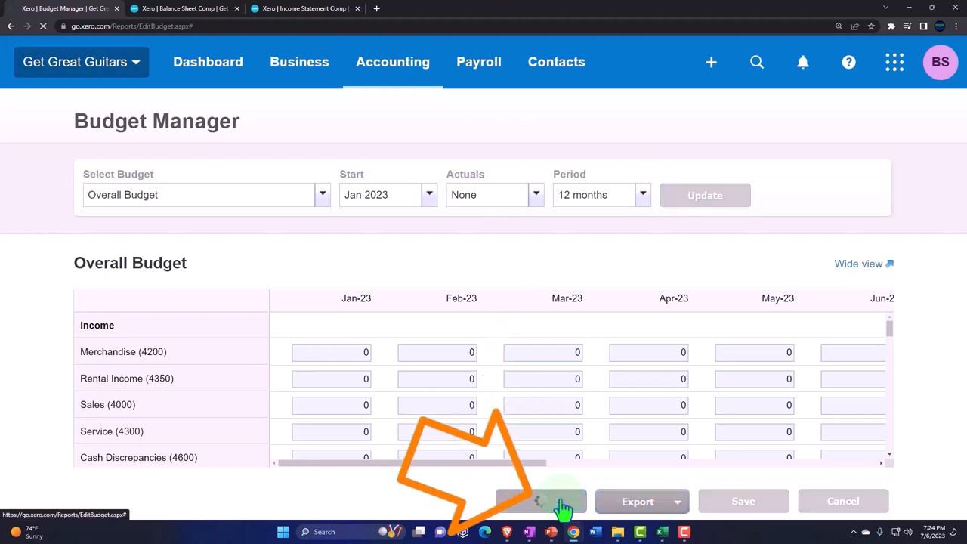
{"action": "left_click", "coordinate": [540, 502]}
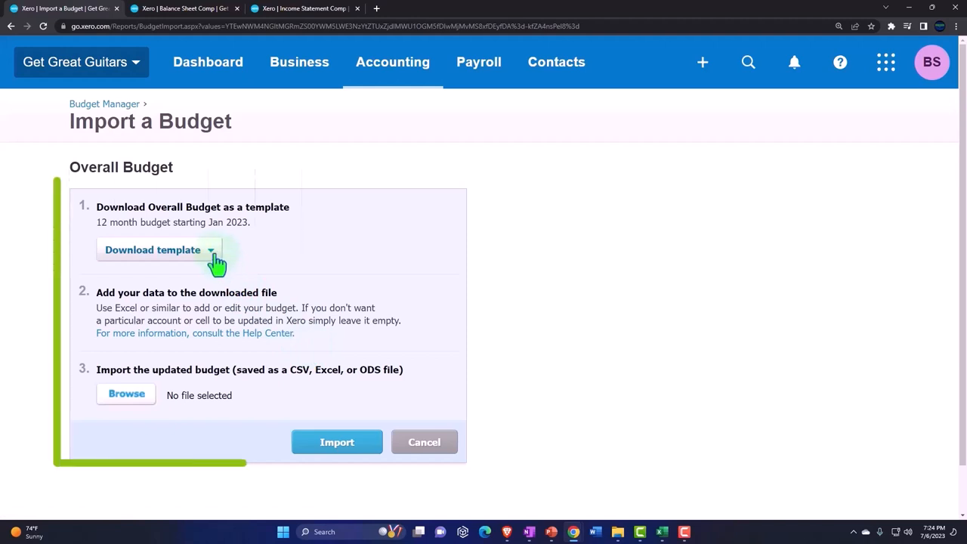
{"action": "left_click", "coordinate": [211, 250]}
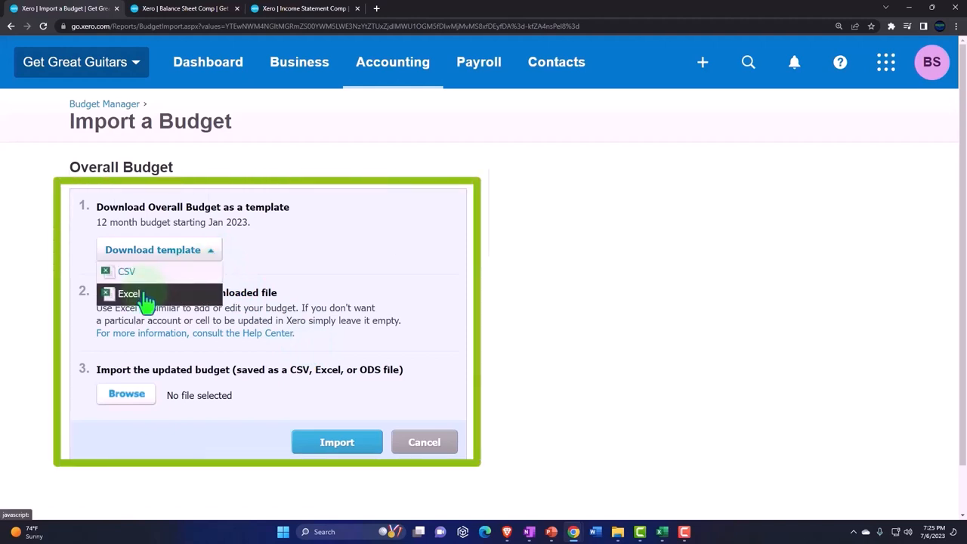
{"action": "left_click", "coordinate": [128, 293]}
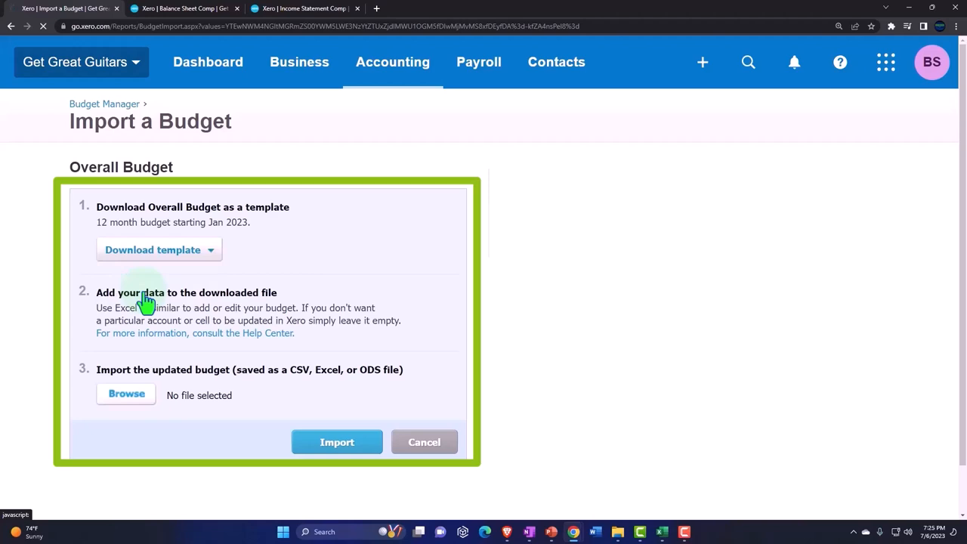
{"action": "left_click", "coordinate": [152, 250]}
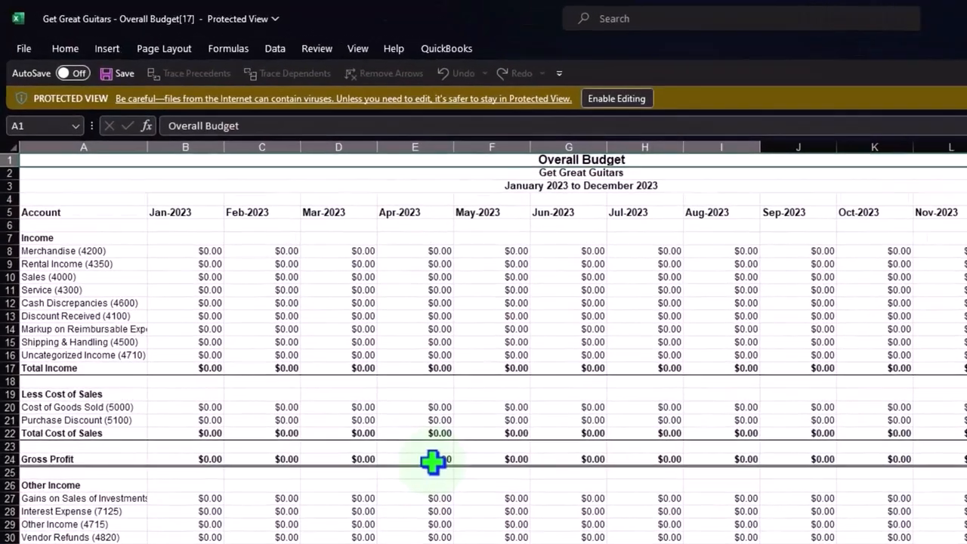
- Inspect the Gross Profit formula, select the Jan-2023 income amounts and enable editing of the template
{"action": "left_click", "coordinate": [436, 459]}
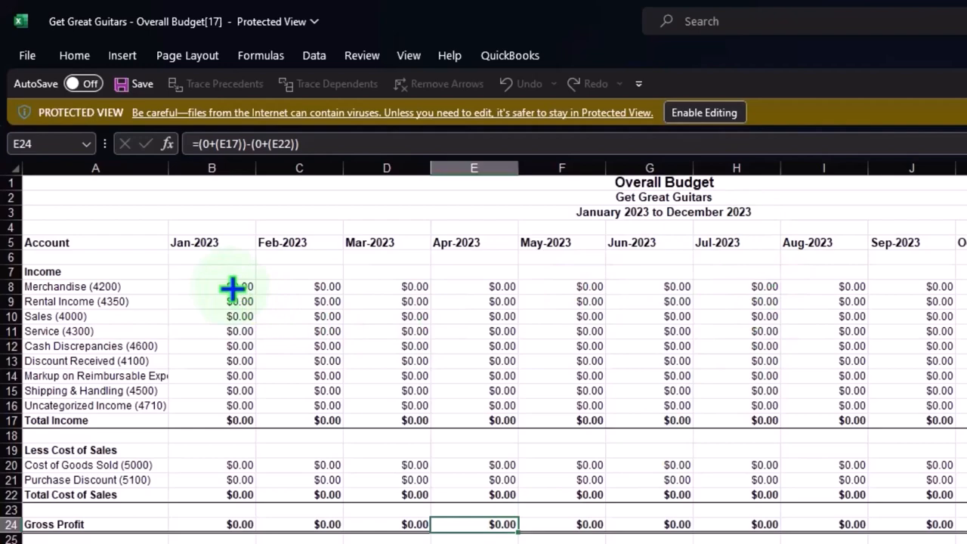
{"action": "left_click_drag", "start_coordinate": [211, 287], "coordinate": [211, 405]}
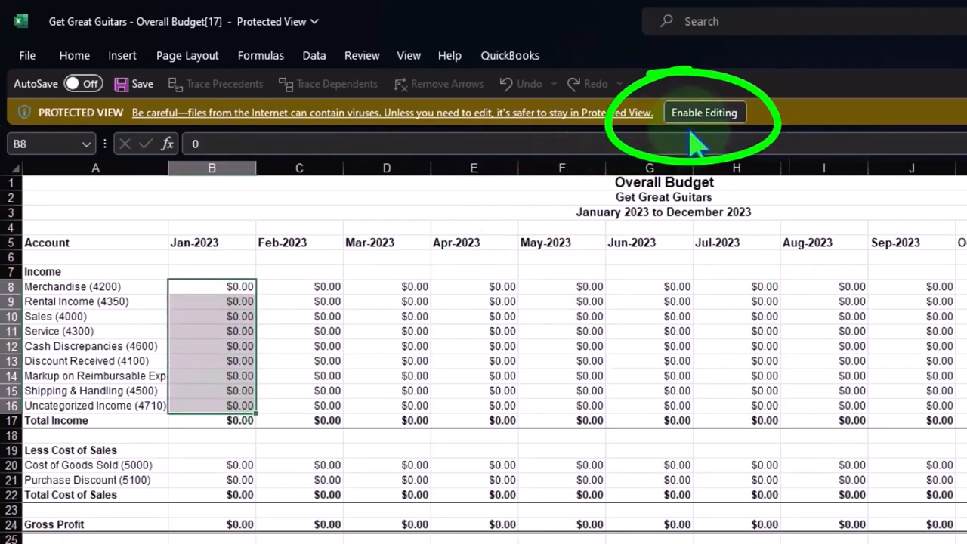
{"action": "left_click", "coordinate": [704, 111]}
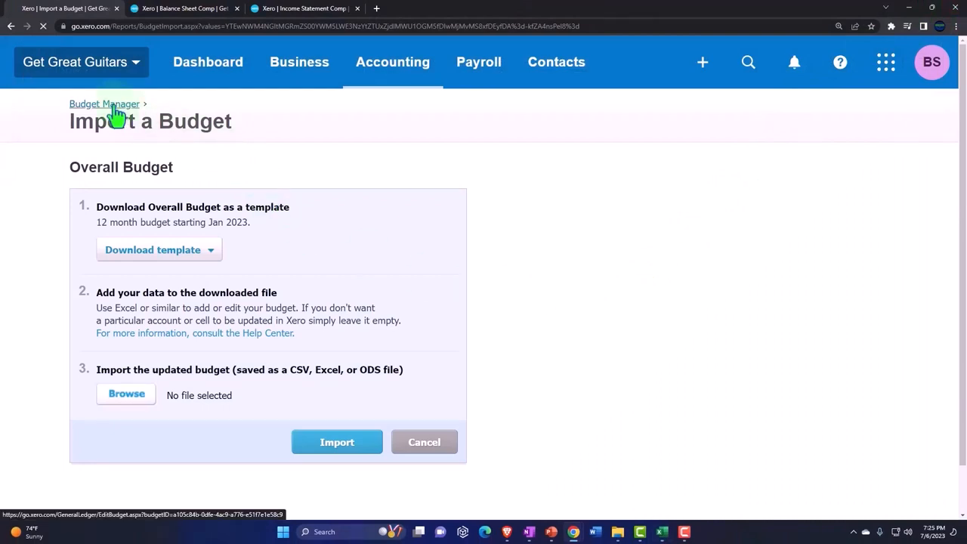
- Return to Budget Manager via the breadcrumb and switch the Overall Budget grid to Wide view
{"action": "left_click", "coordinate": [104, 103]}
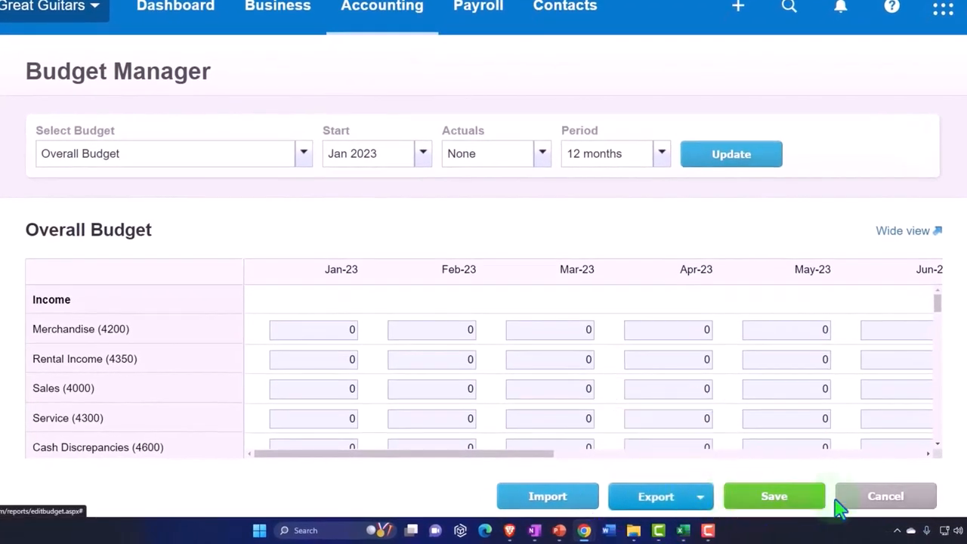
{"action": "mouse_move", "coordinate": [840, 310]}
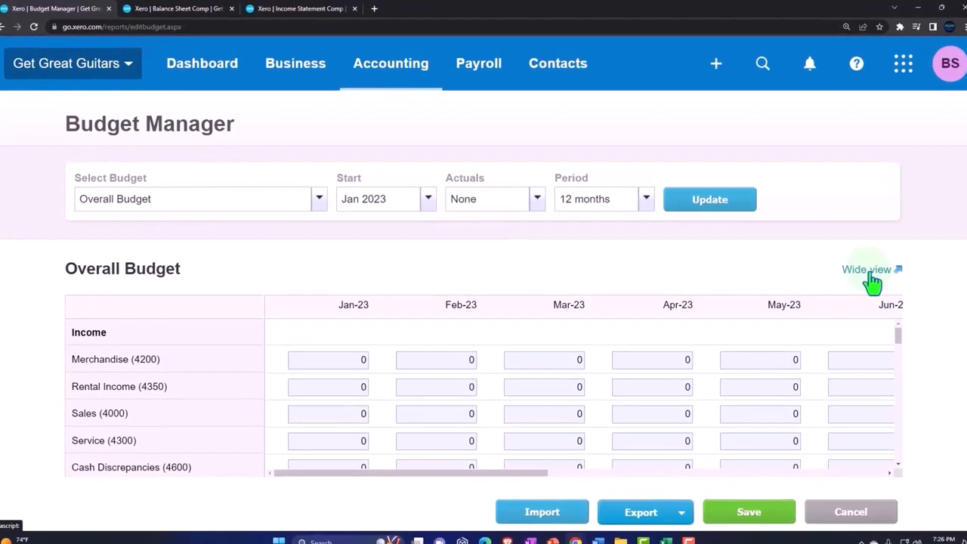
{"action": "left_click", "coordinate": [867, 269]}
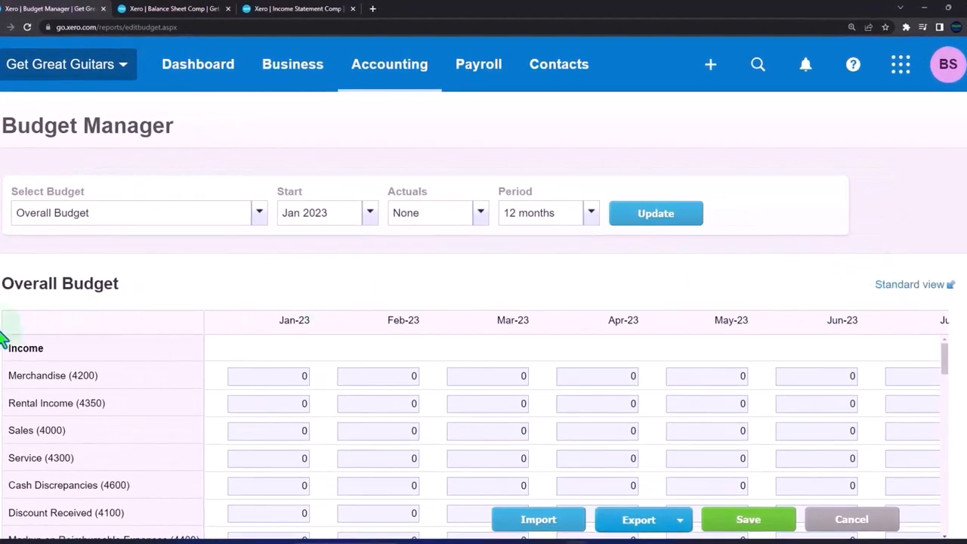
{"action": "scroll", "scroll_direction": "down", "scroll_amount": 3}
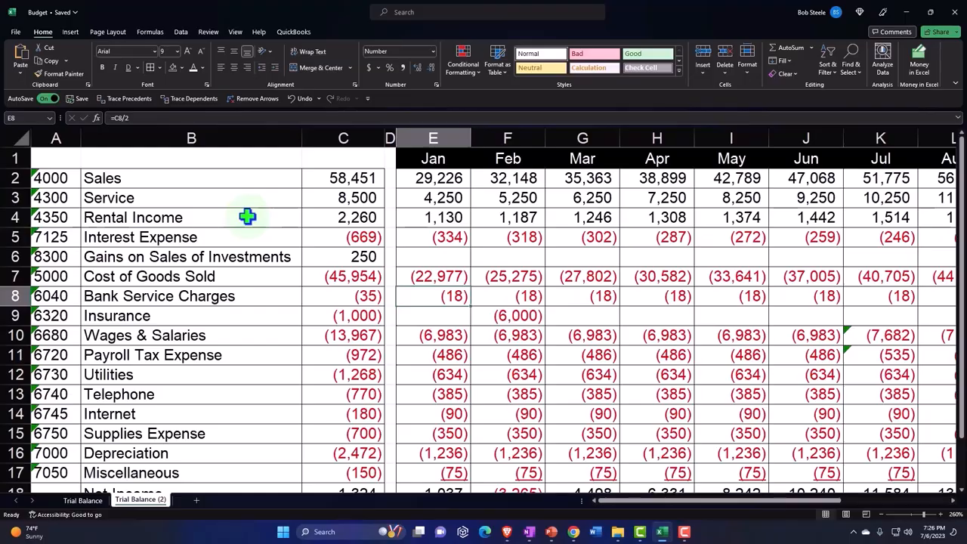
{"action": "mouse_move", "coordinate": [305, 205]}
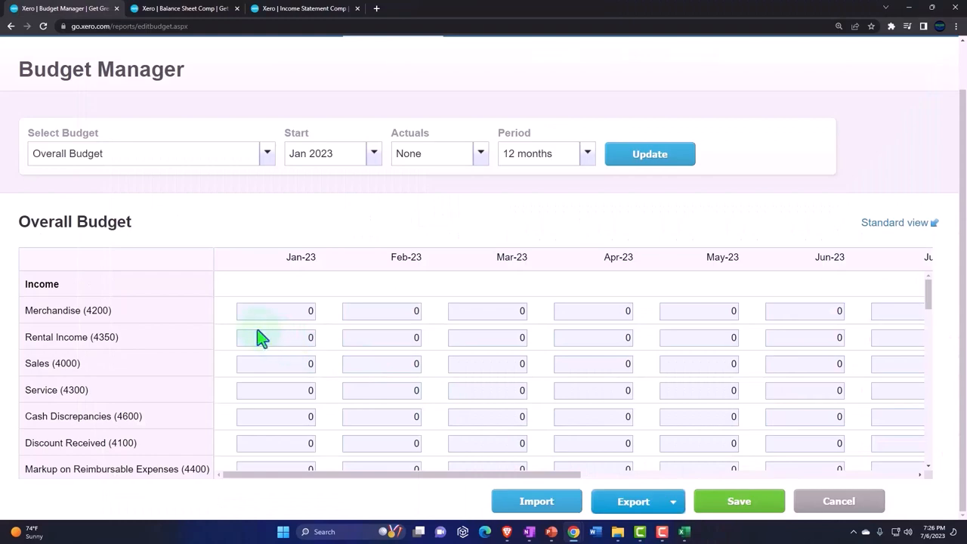
- Enter 29,226 as the Jan-23 Sales budget amount from the Excel forecast
{"action": "left_click", "coordinate": [275, 362]}
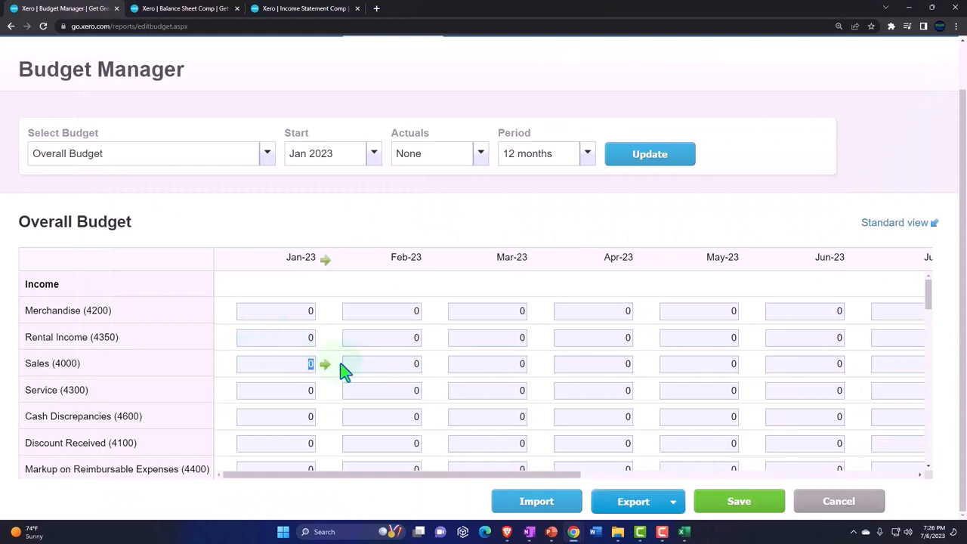
{"action": "type", "text": "2"}
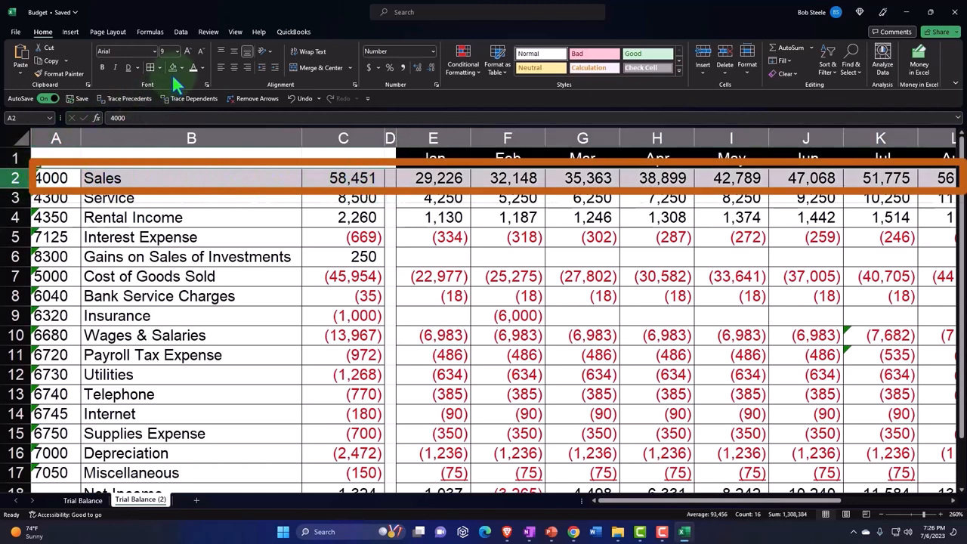
{"action": "left_click", "coordinate": [181, 66]}
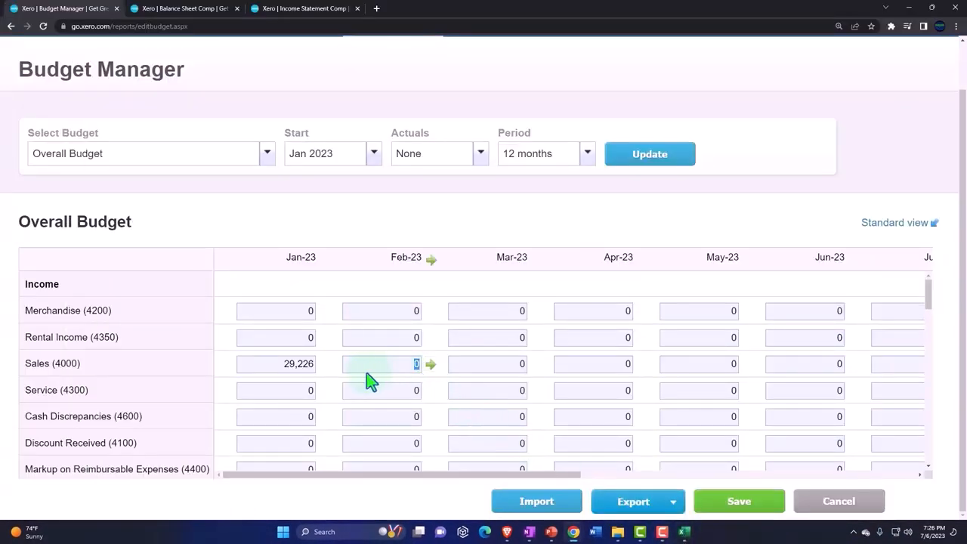
{"action": "left_click", "coordinate": [275, 363]}
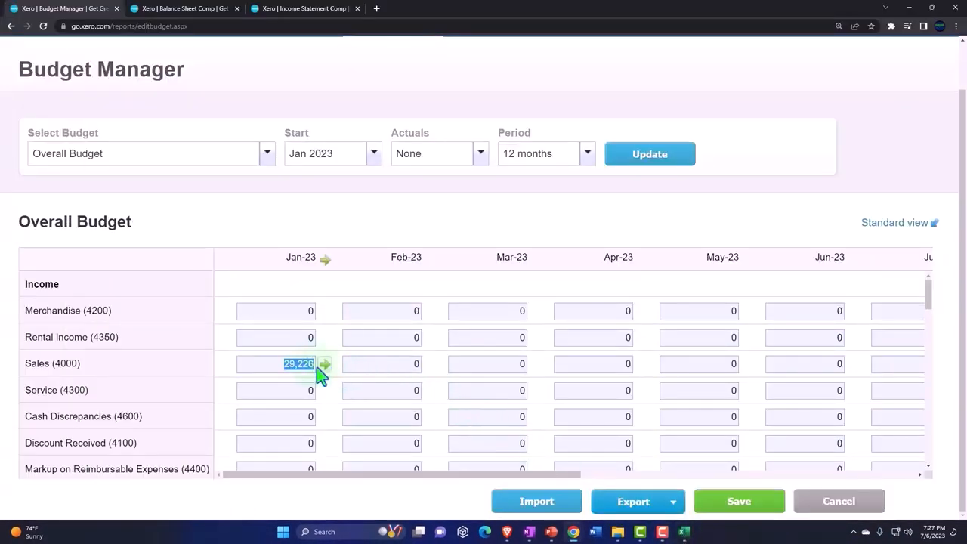
- Apply a 10% monthly percentage increase to the Sales row starting from 29,226 in January
{"action": "left_click", "coordinate": [323, 362]}
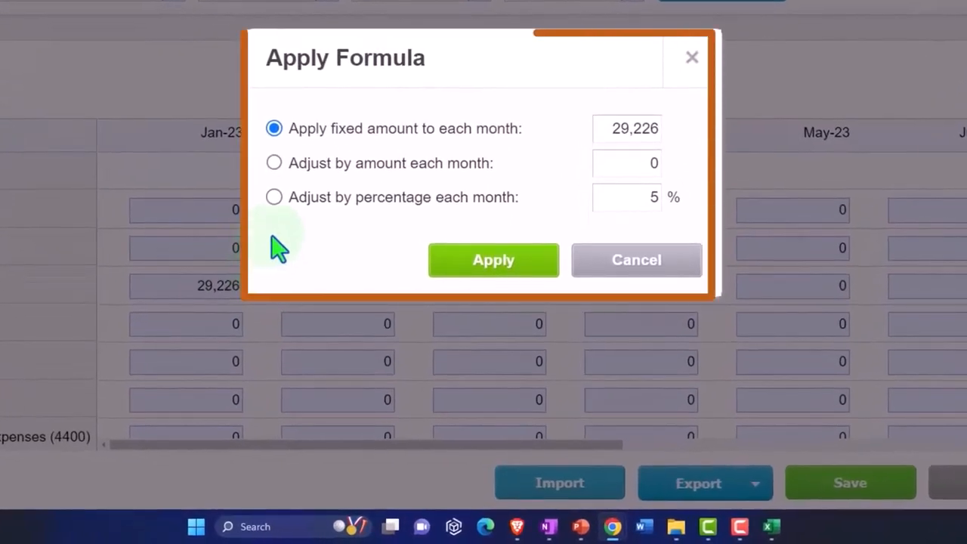
{"action": "mouse_move", "coordinate": [456, 151]}
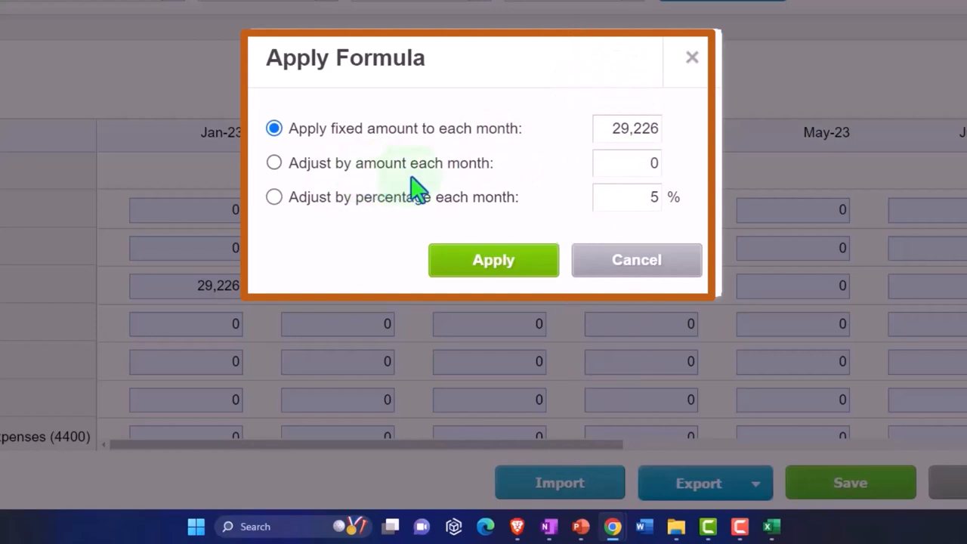
{"action": "mouse_move", "coordinate": [380, 223]}
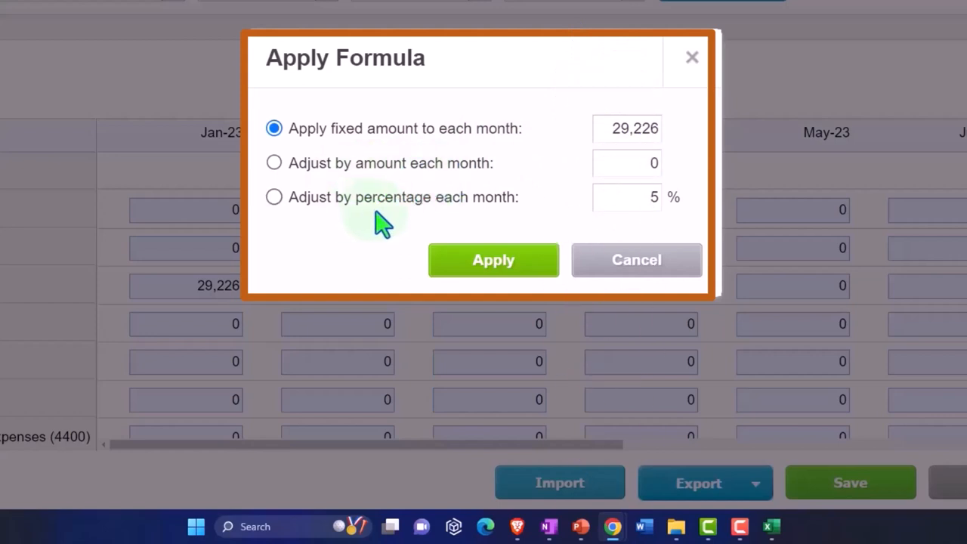
{"action": "mouse_move", "coordinate": [454, 226]}
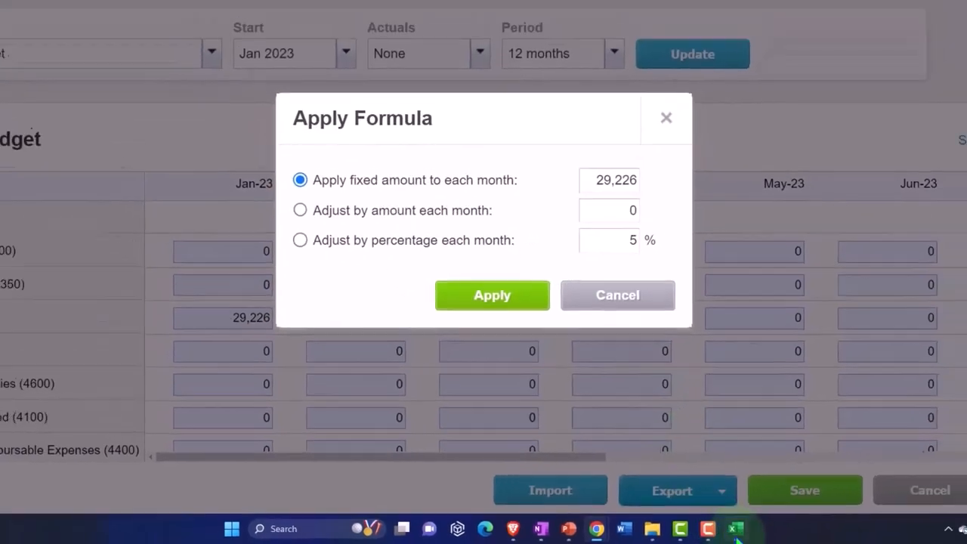
{"action": "left_click", "coordinate": [492, 295]}
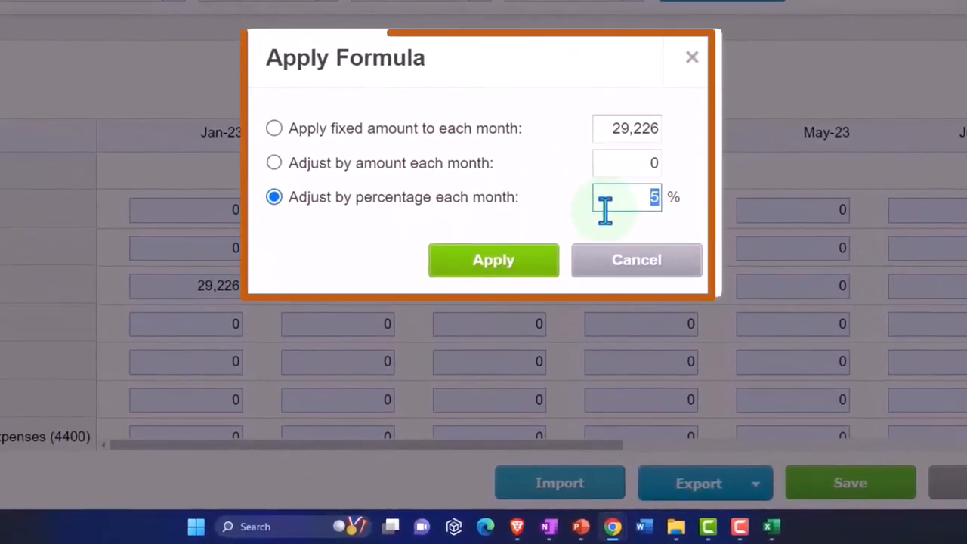
{"action": "type", "text": "10"}
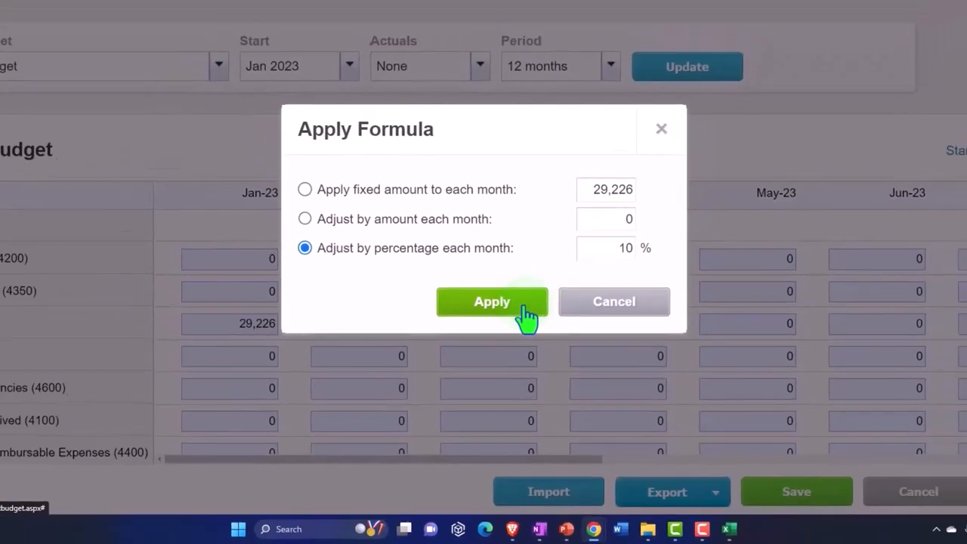
{"action": "left_click", "coordinate": [492, 302]}
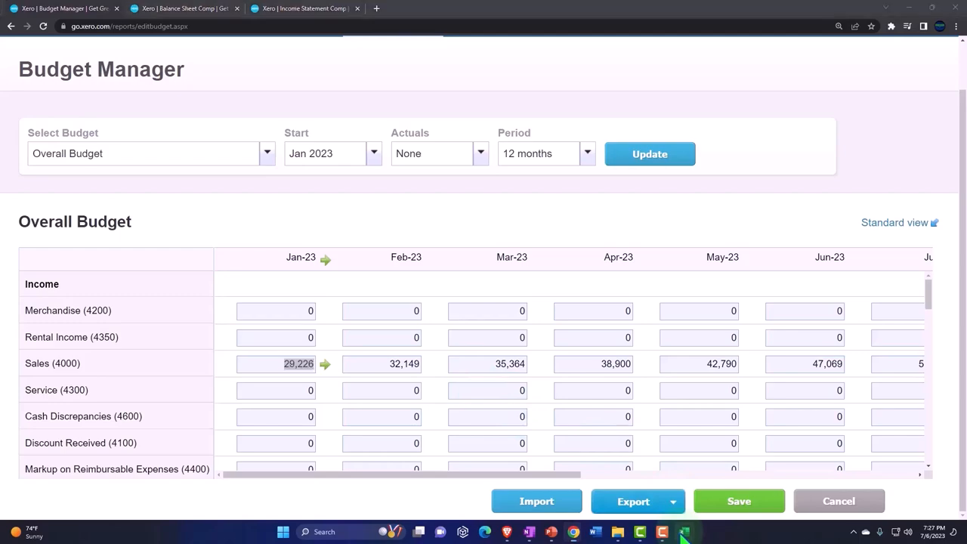
- Check the yearly Sales total in Excel, shade the Service row green, and return to Xero
{"action": "left_click", "coordinate": [683, 532]}
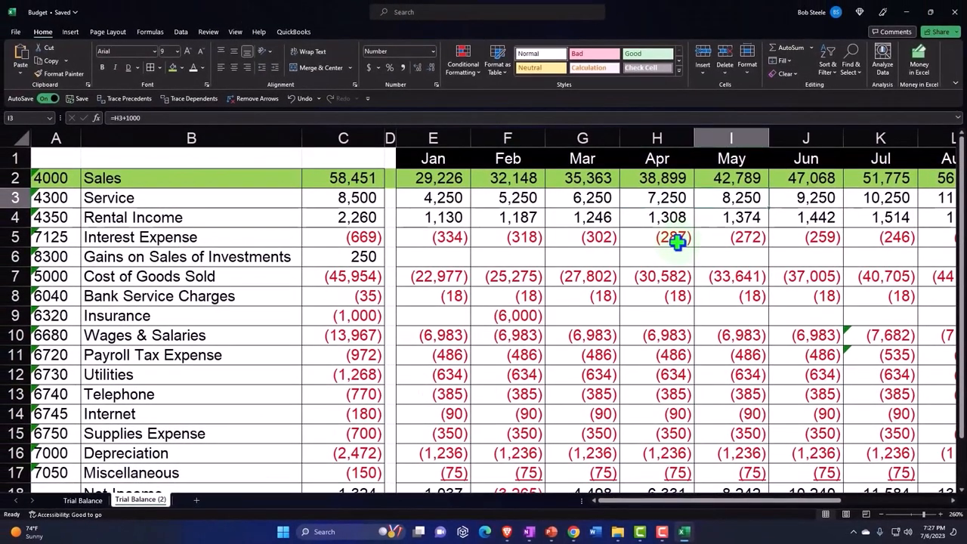
{"action": "scroll", "scroll_direction": "right", "scroll_amount": 3}
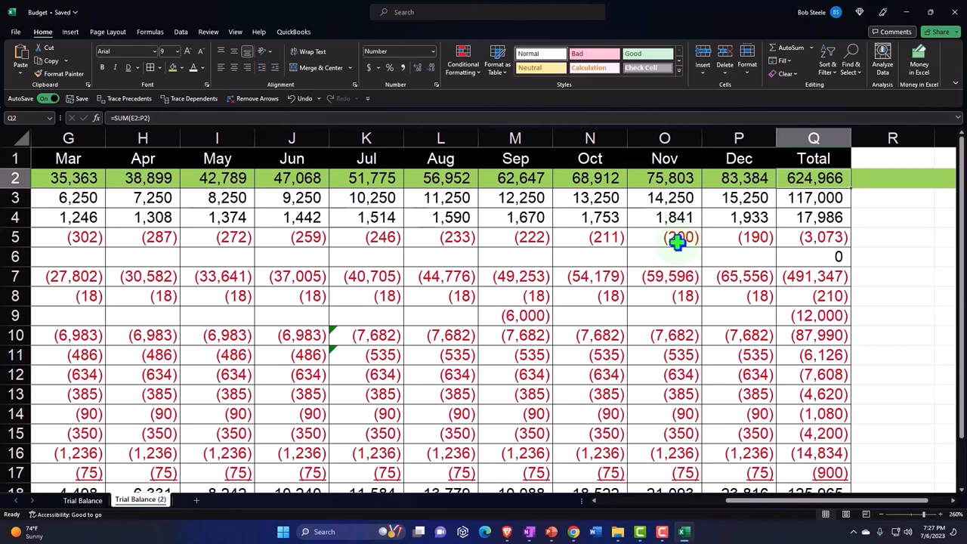
{"action": "left_click", "coordinate": [664, 218]}
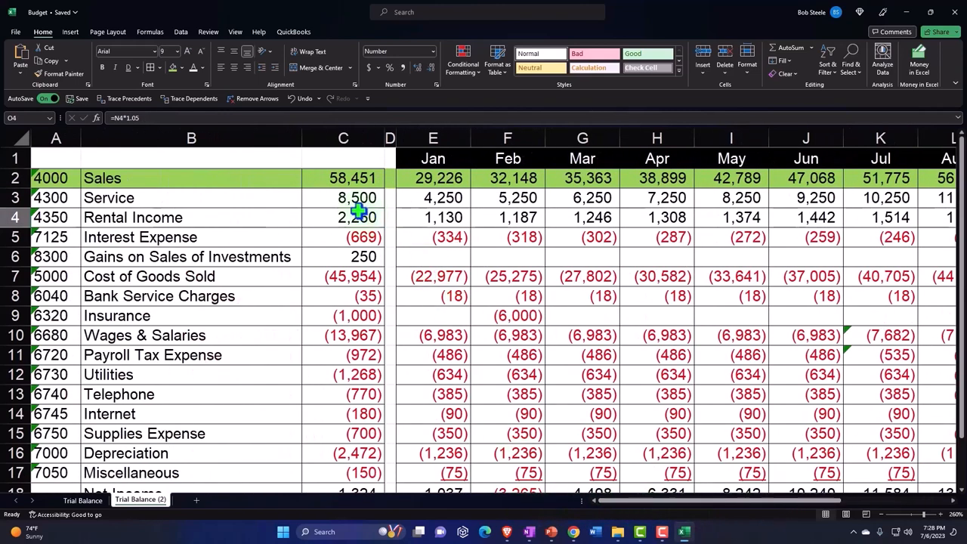
{"action": "left_click", "coordinate": [343, 197]}
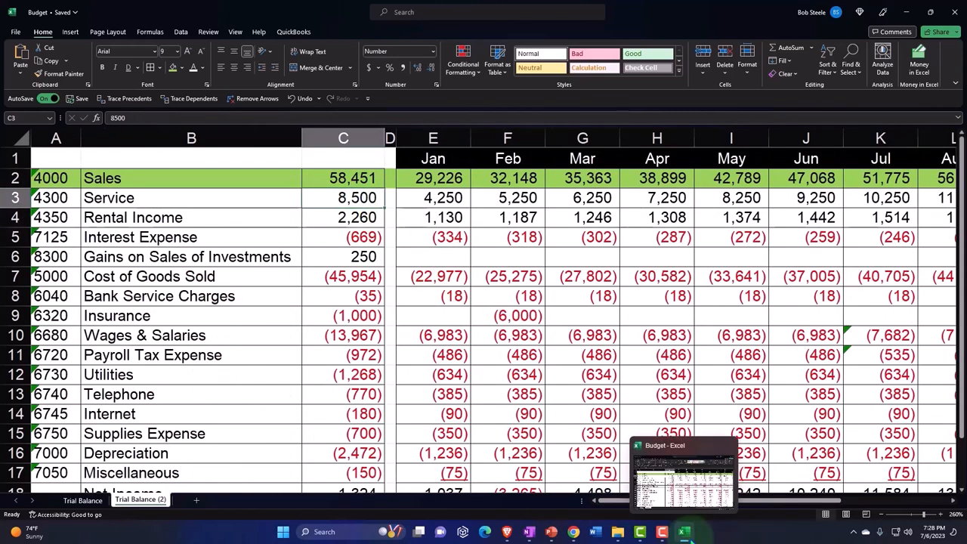
{"action": "left_click", "coordinate": [15, 197]}
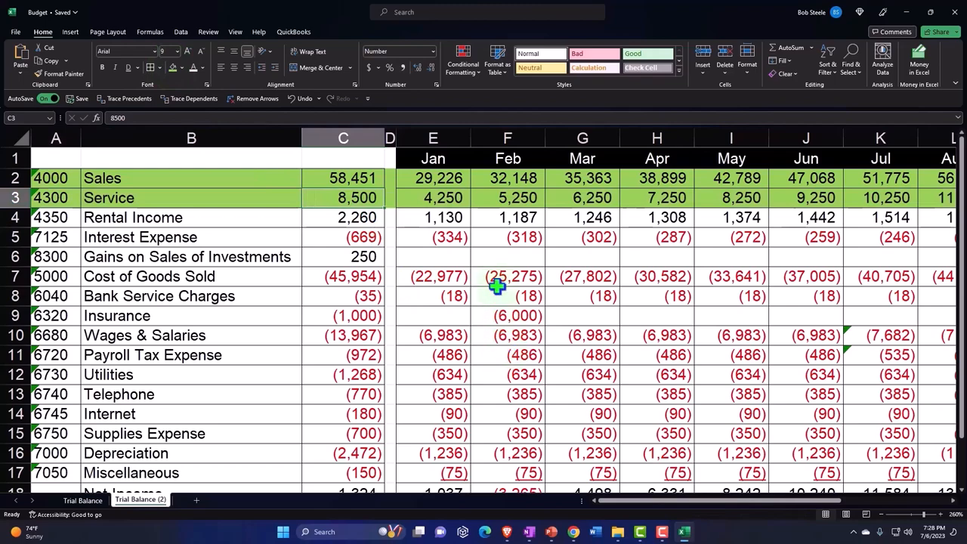
{"action": "left_click", "coordinate": [432, 196]}
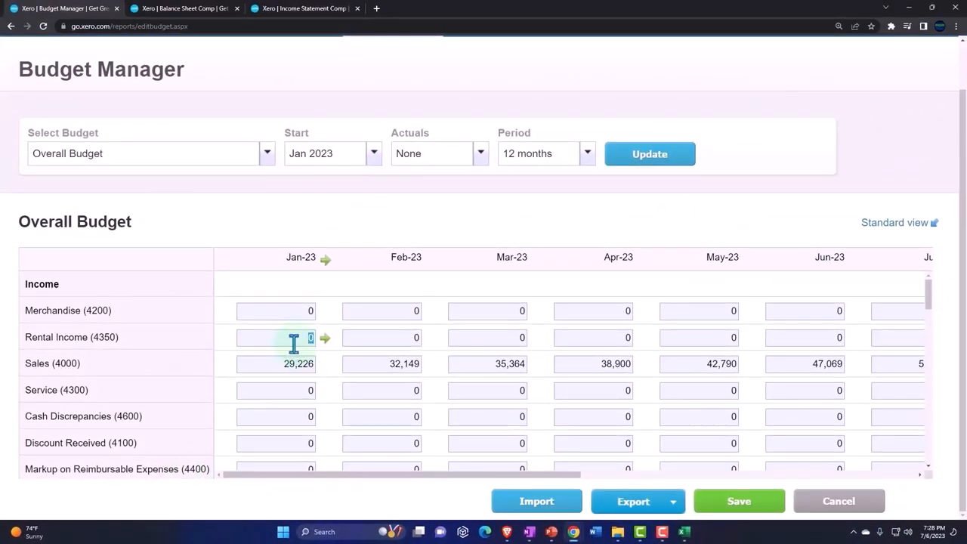
- Enter the January Rental Income amount and check the Service figure and =E3+1000 formula in Excel
{"action": "type", "text": "1250"}
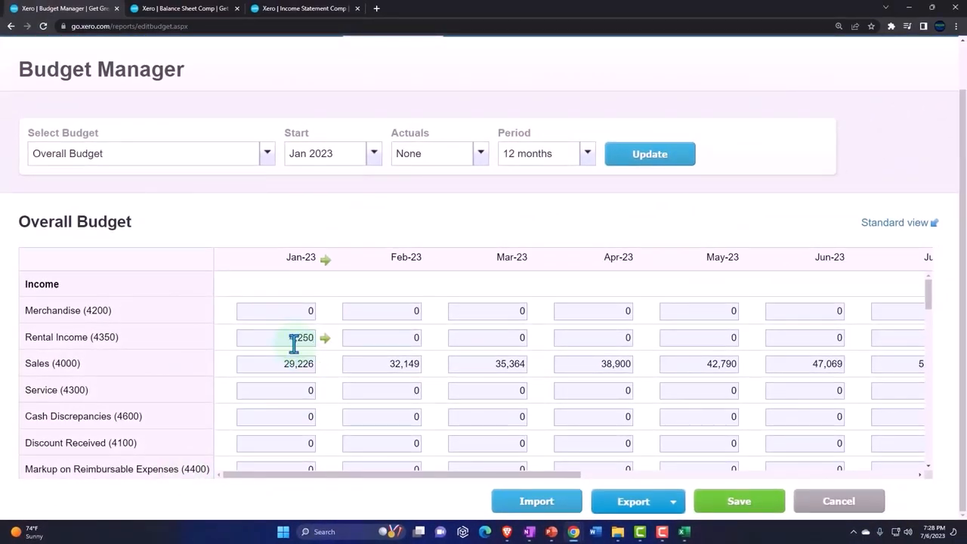
{"action": "left_click", "coordinate": [682, 532]}
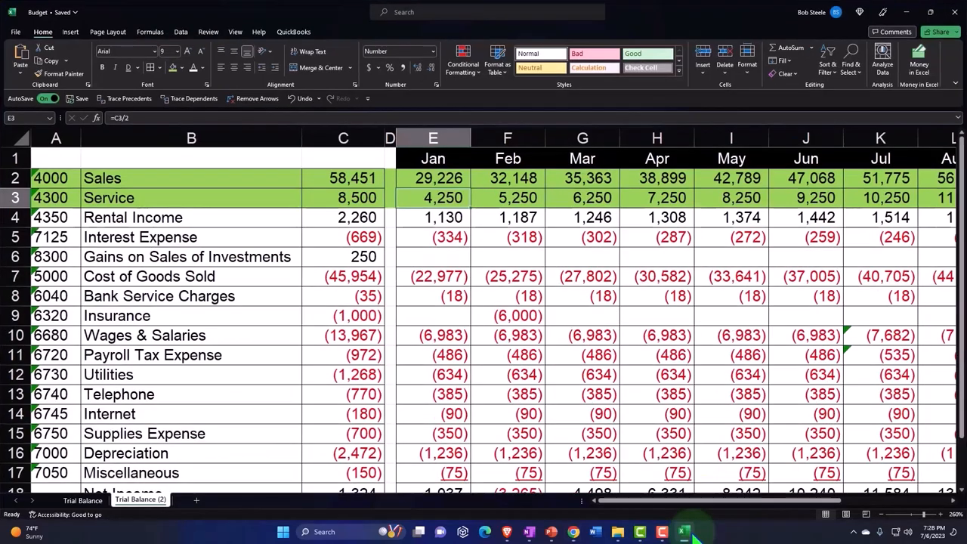
{"action": "type", "text": "=E3+1000"}
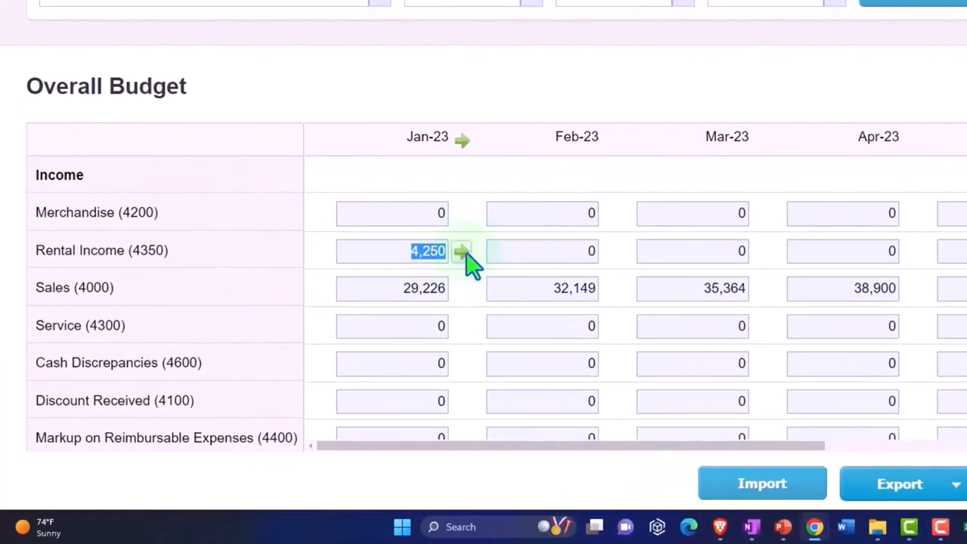
- Apply a fixed 1,000 monthly increase to the Rental Income row from January
{"action": "left_click", "coordinate": [461, 251]}
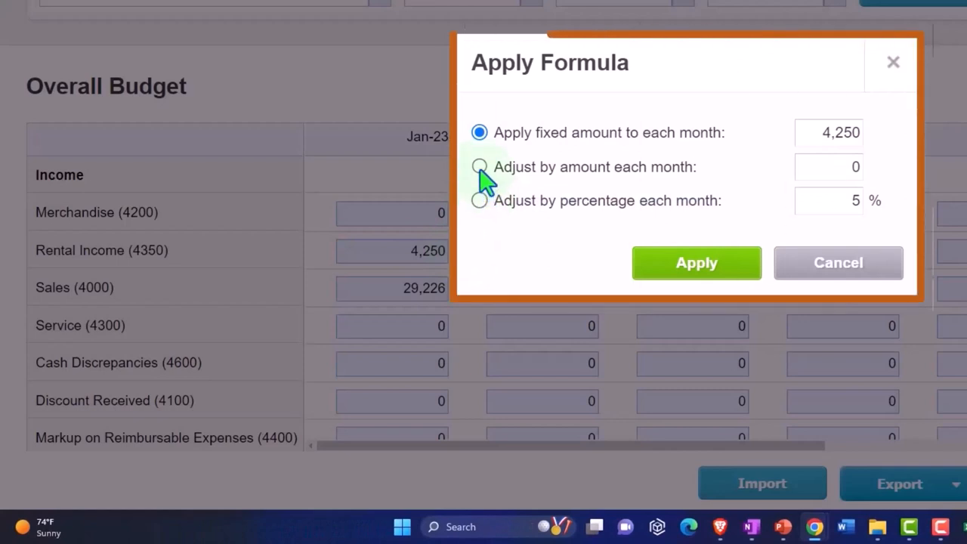
{"action": "left_click", "coordinate": [479, 166]}
{"action": "type", "text": "1000"}
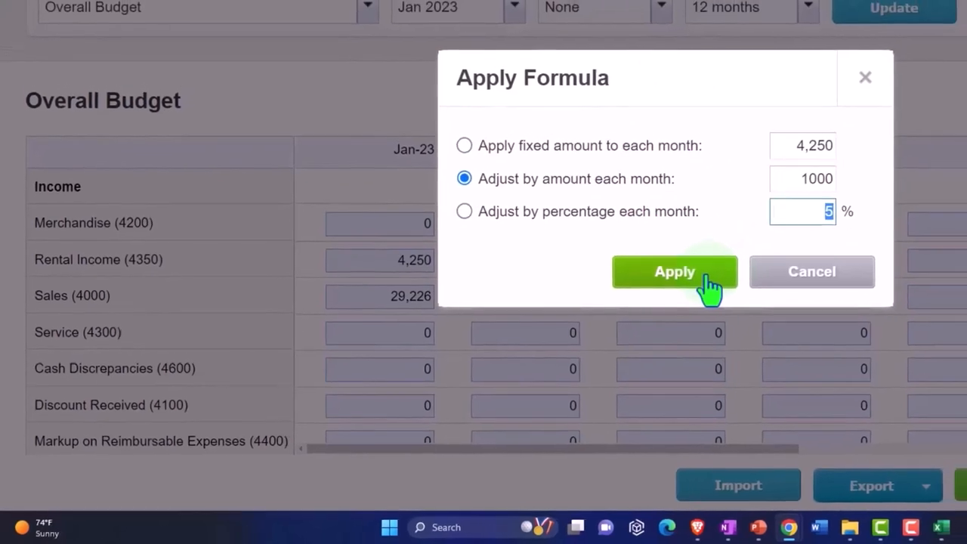
{"action": "left_click", "coordinate": [673, 272]}
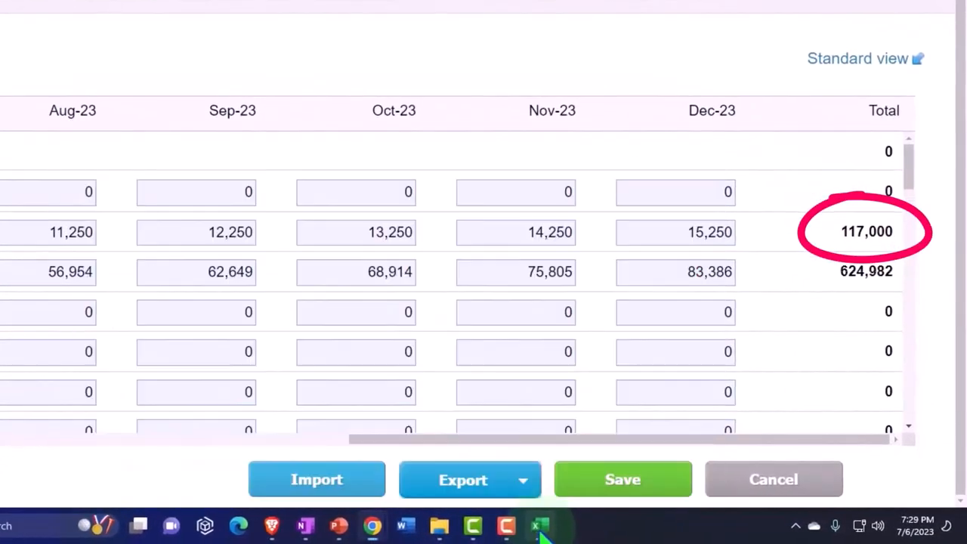
- Inspect the February Service and Rental Income formulas in Excel without changing them
{"action": "left_click", "coordinate": [540, 525]}
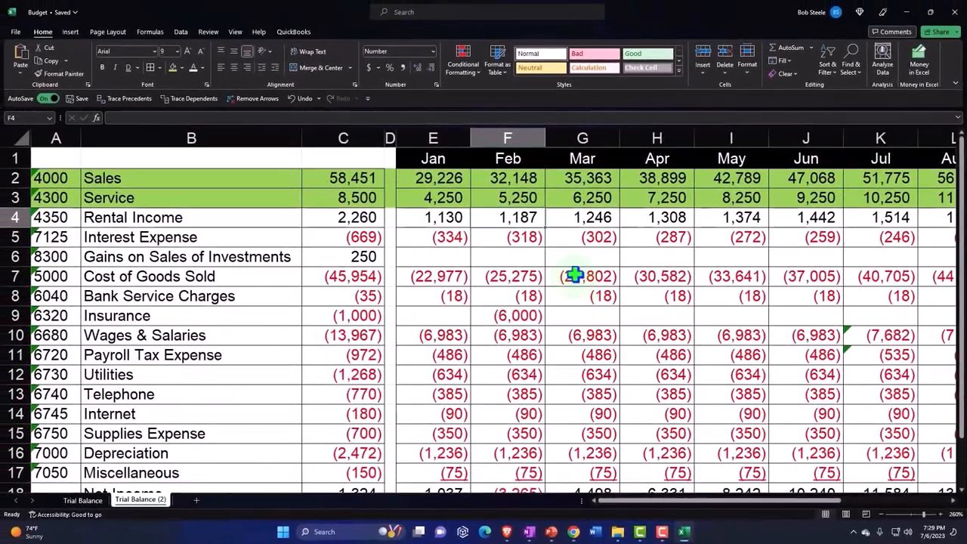
{"action": "left_click", "coordinate": [655, 196]}
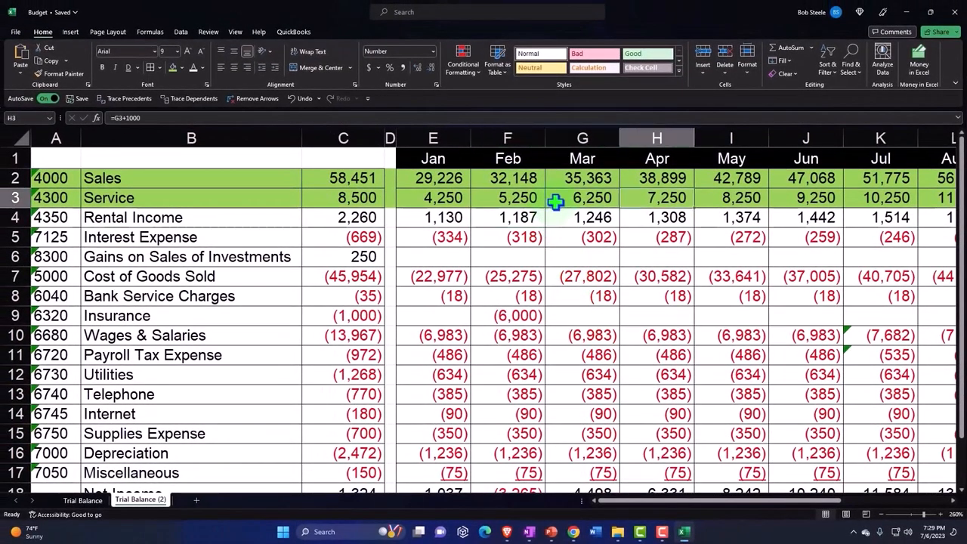
{"action": "left_click", "coordinate": [54, 197]}
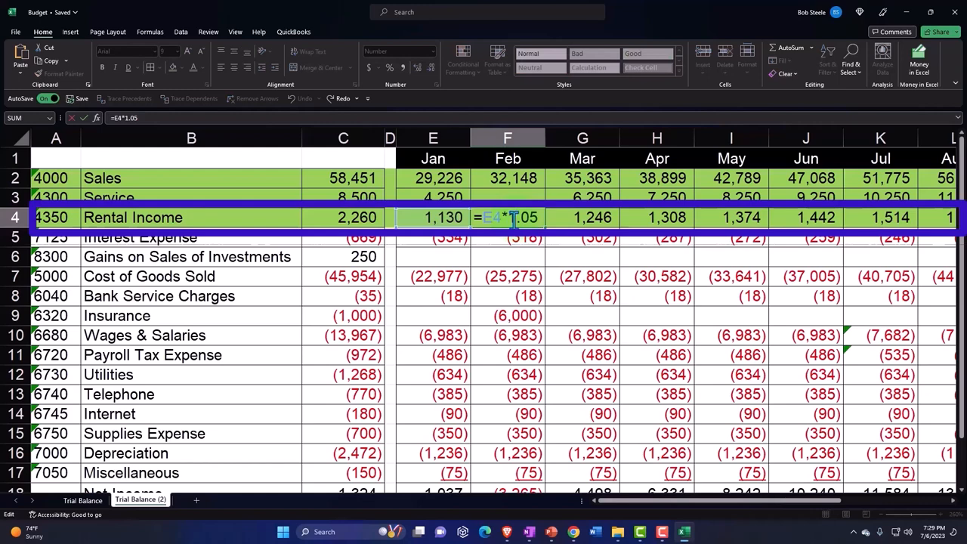
{"action": "key", "text": "Enter"}
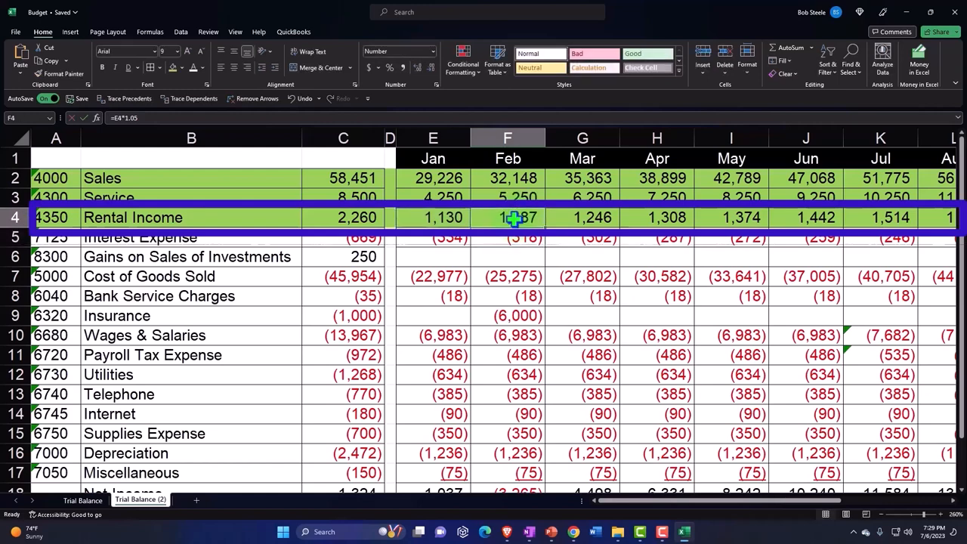
{"action": "mouse_move", "coordinate": [672, 526]}
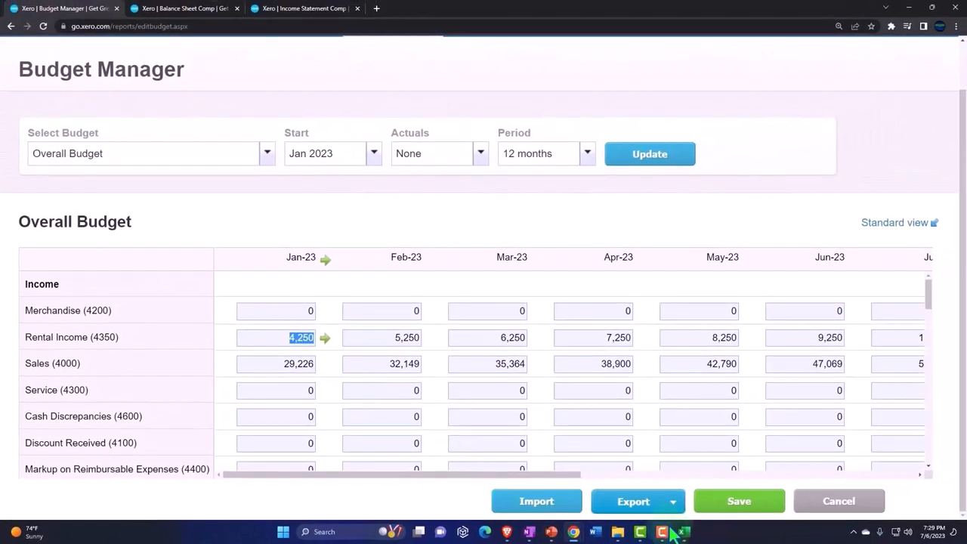
- Check the February Service increase formula in Excel and return to the Service row in Xero
{"action": "left_click", "coordinate": [685, 531]}
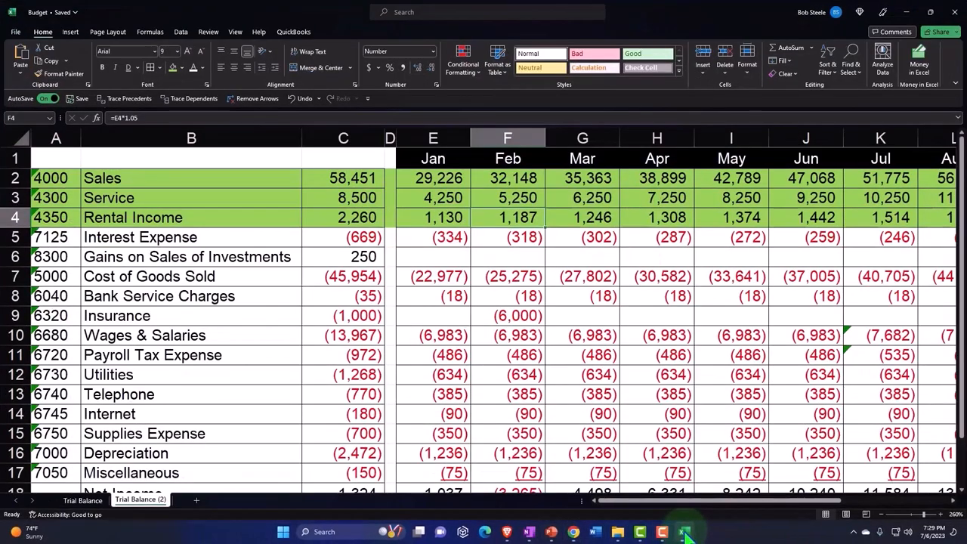
{"action": "left_click", "coordinate": [574, 532]}
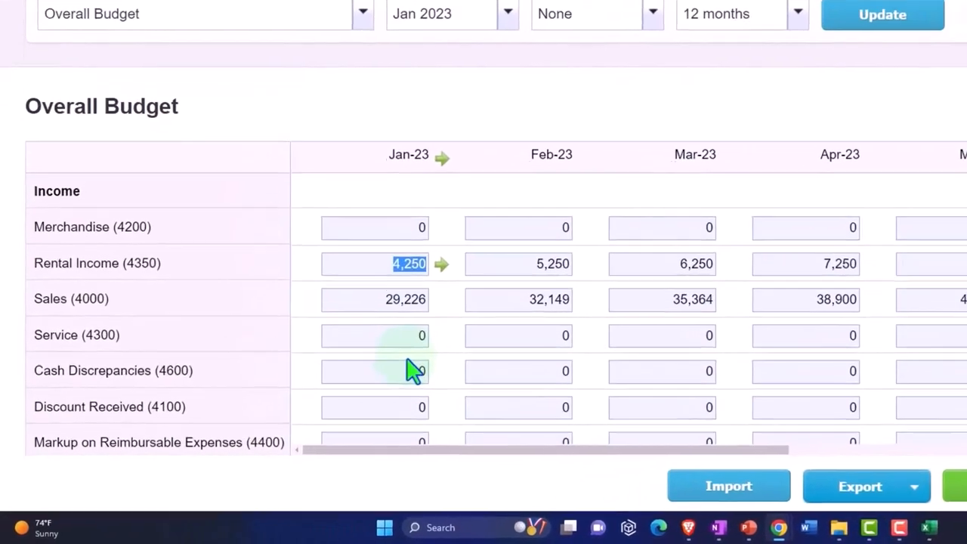
{"action": "scroll", "scroll_direction": "down", "scroll_amount": 3}
{"action": "type", "text": "4,250"}
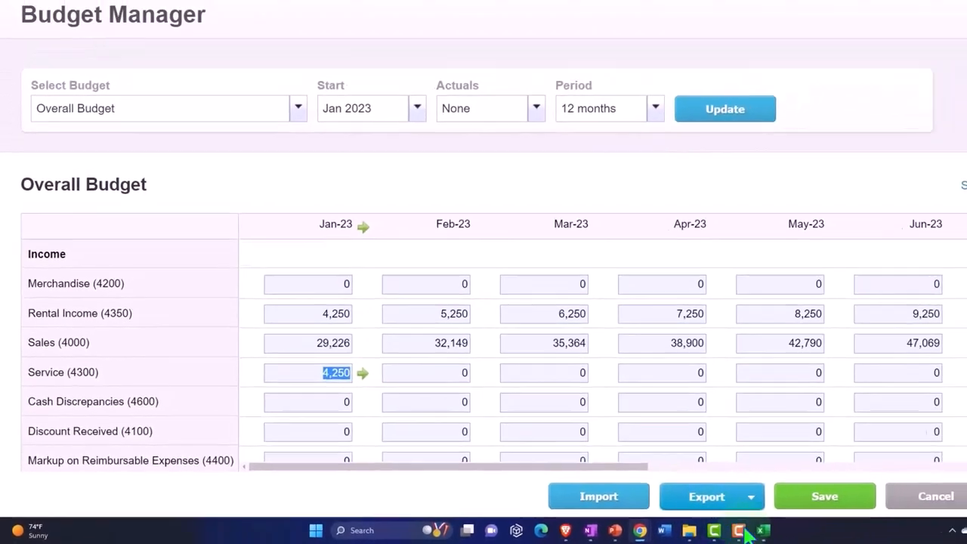
{"action": "left_click", "coordinate": [762, 532]}
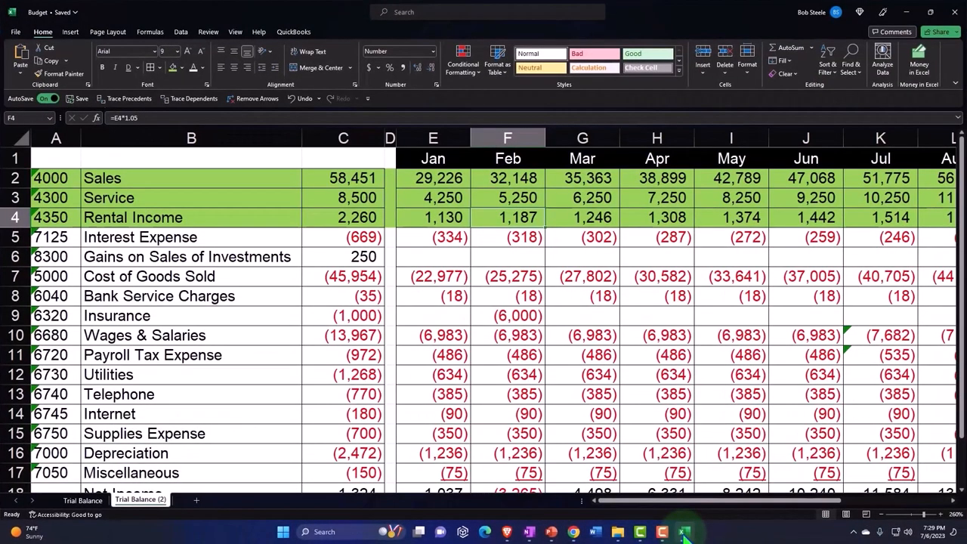
{"action": "left_click", "coordinate": [507, 196]}
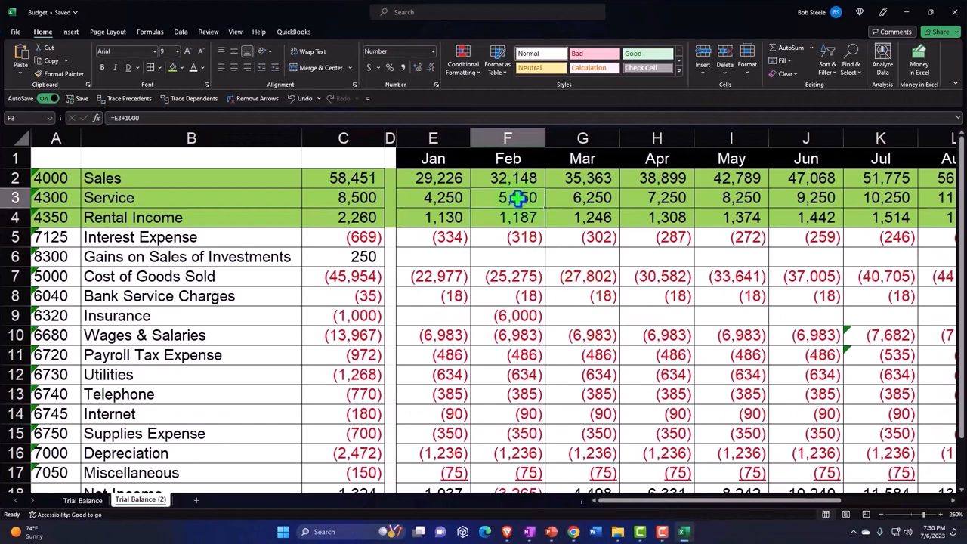
{"action": "left_click", "coordinate": [508, 217]}
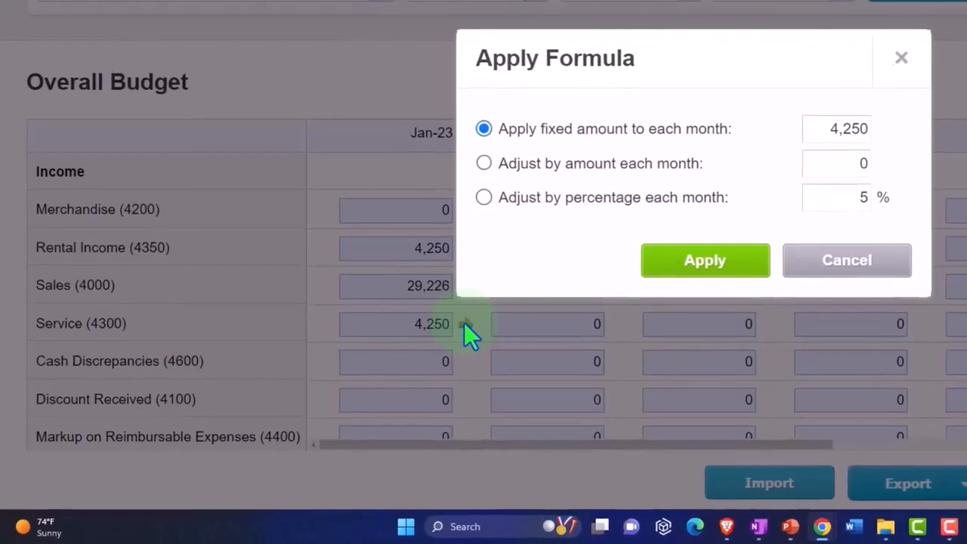
- Apply a fixed 1,000 monthly increase to the Service row and review the projected months
{"action": "left_click", "coordinate": [483, 163]}
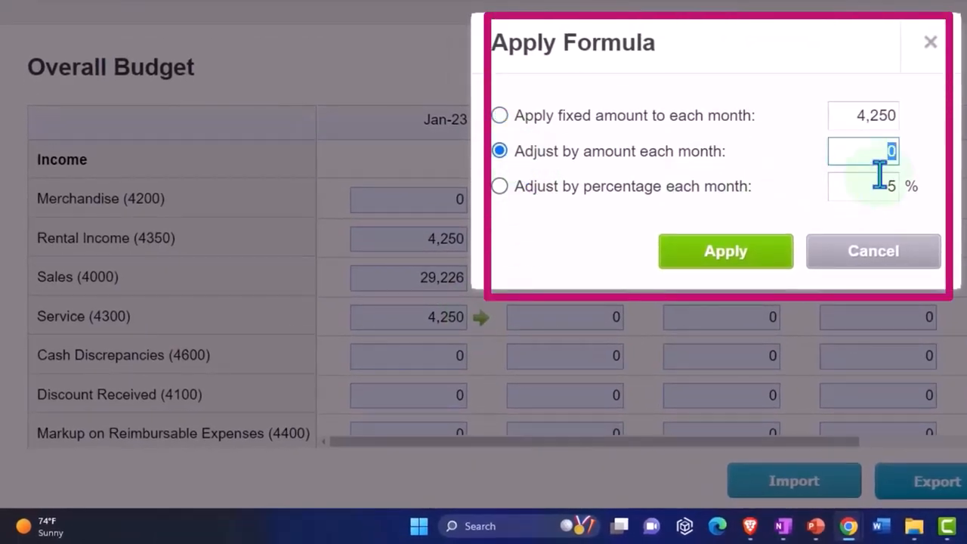
{"action": "type", "text": "1000"}
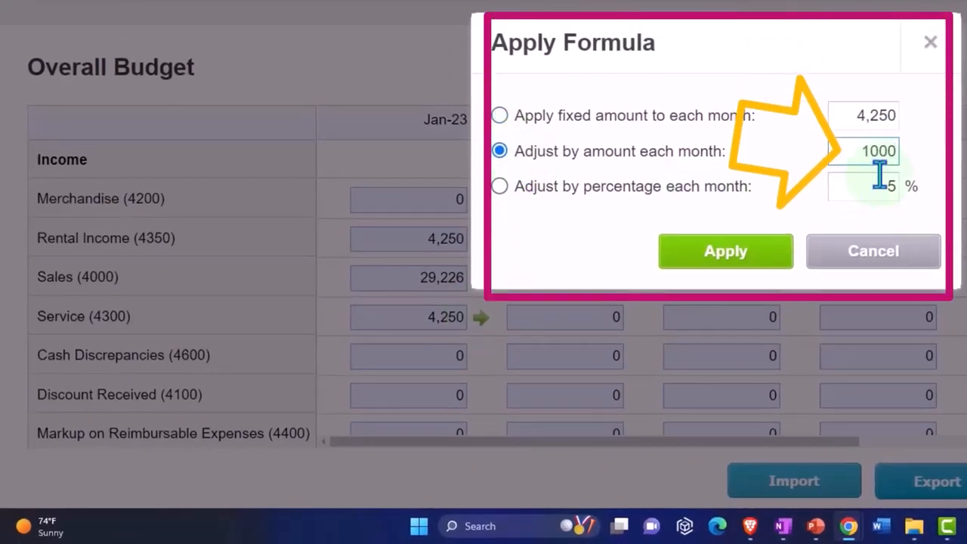
{"action": "left_click", "coordinate": [723, 251]}
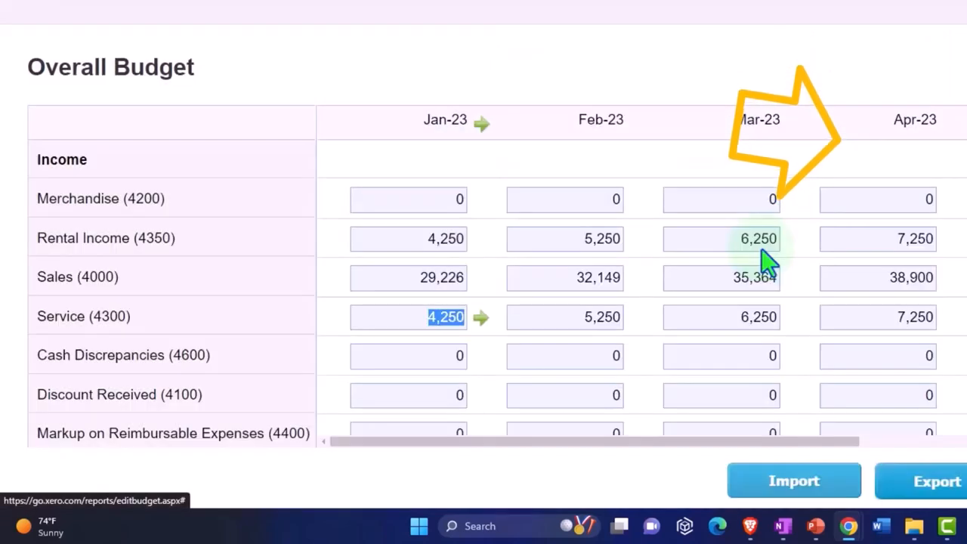
{"action": "scroll", "scroll_direction": "right", "scroll_amount": 3}
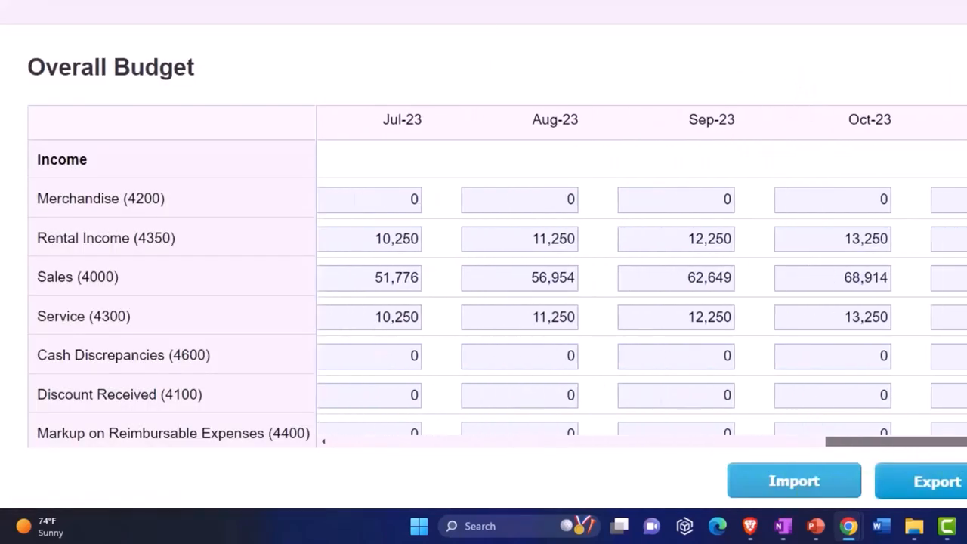